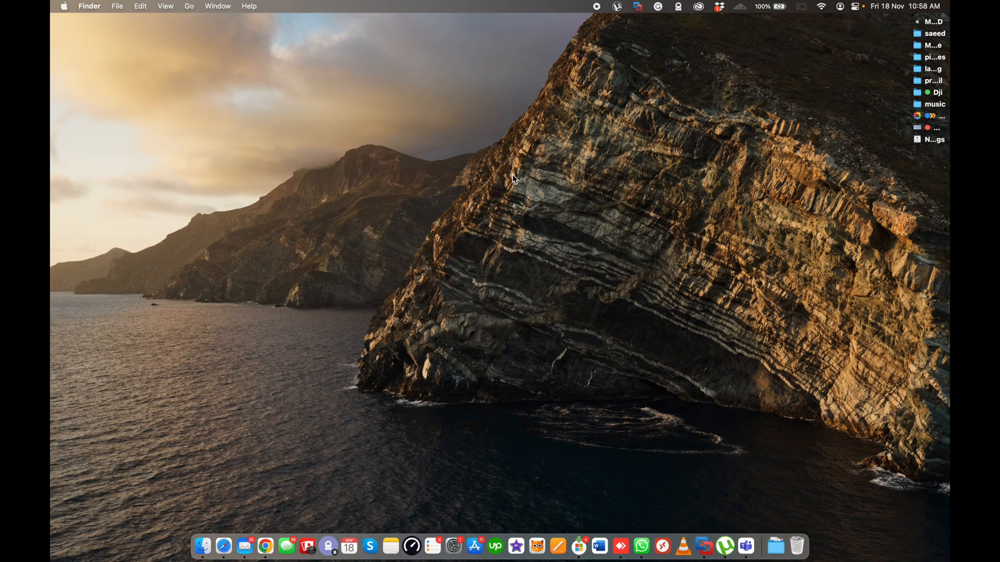
Check the Mac's model and macOS version, then bring Microsoft Teams to the front.
click(63, 6)
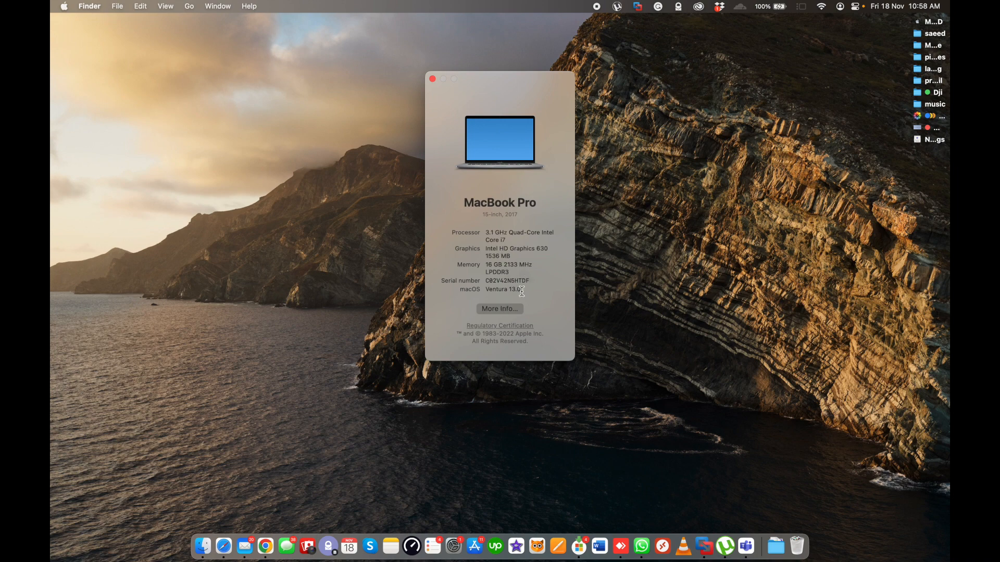
mouse_move(485, 293)
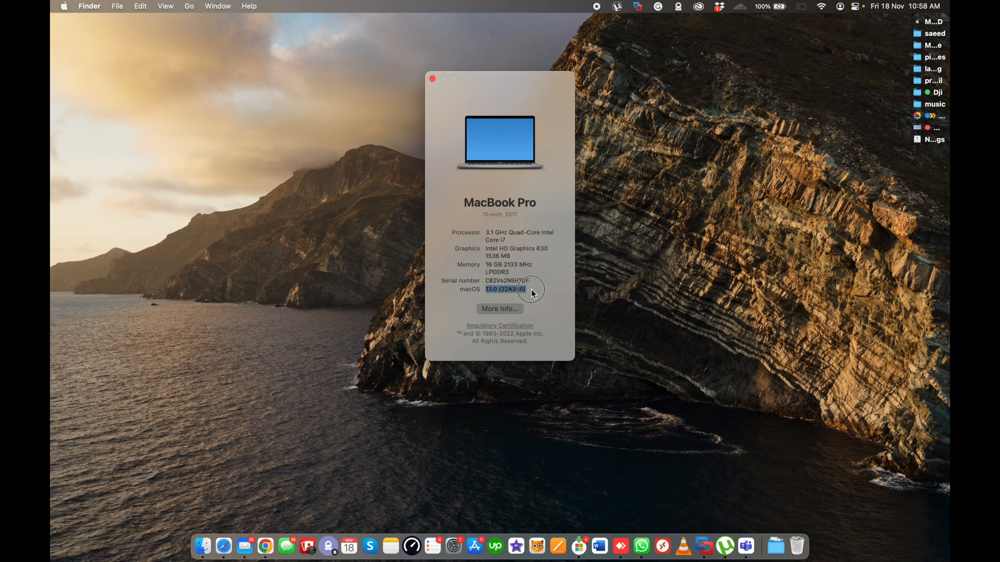
click(431, 79)
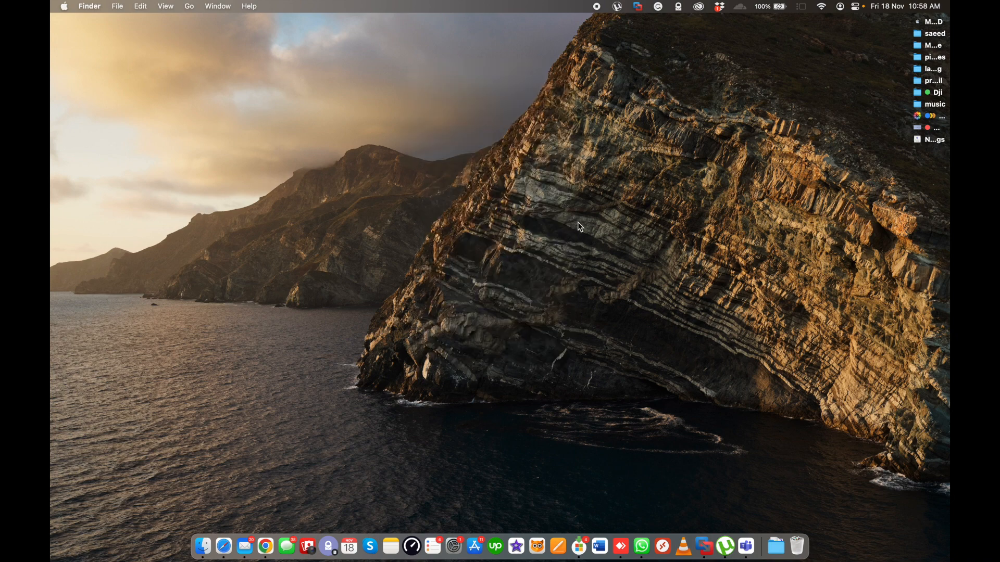
mouse_move(566, 246)
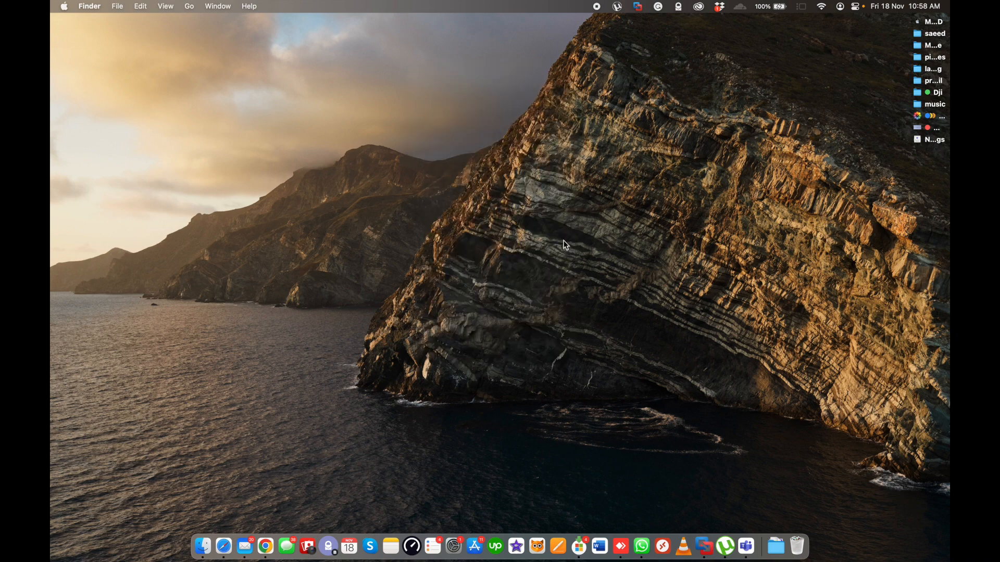
mouse_move(752, 546)
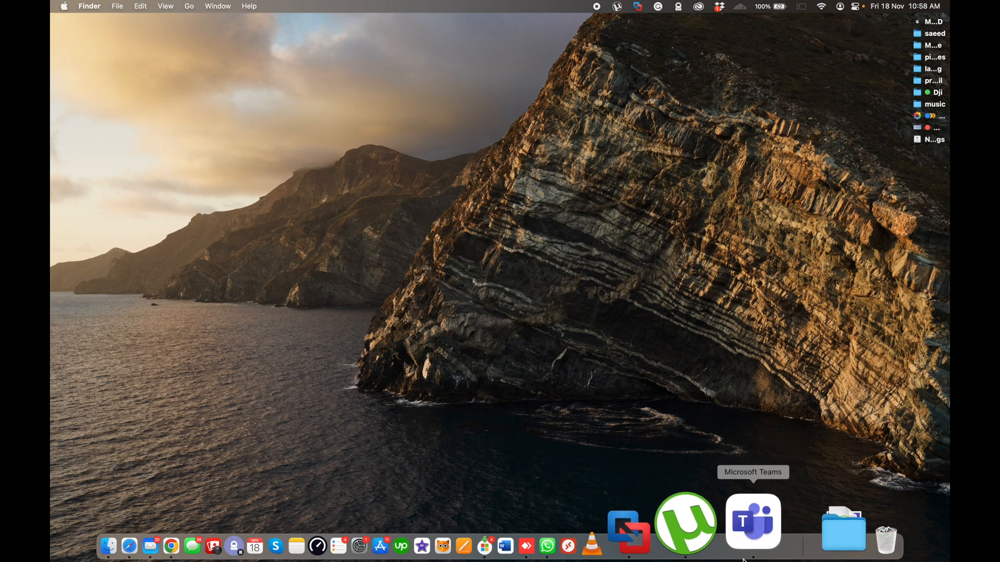
click(753, 521)
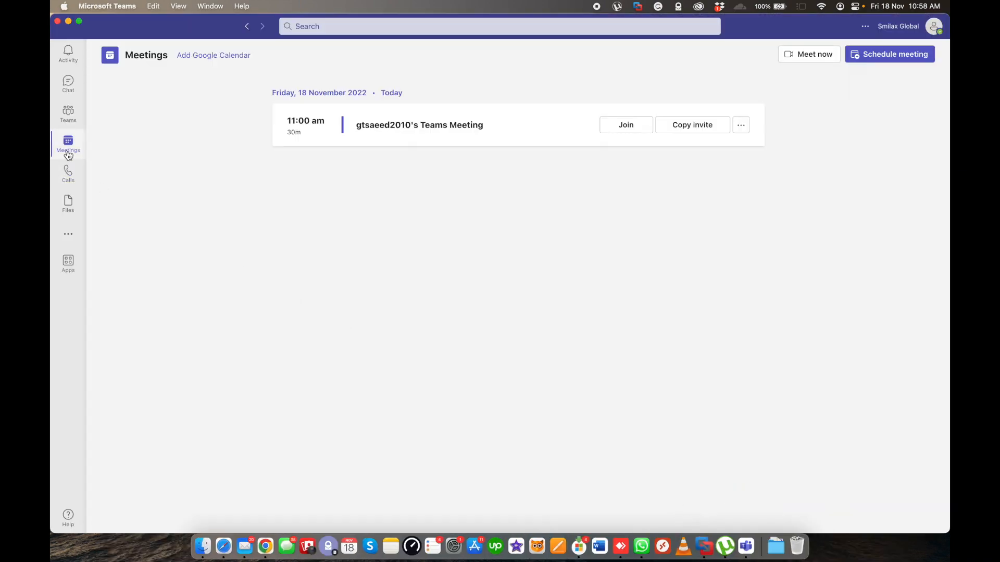
mouse_move(274, 157)
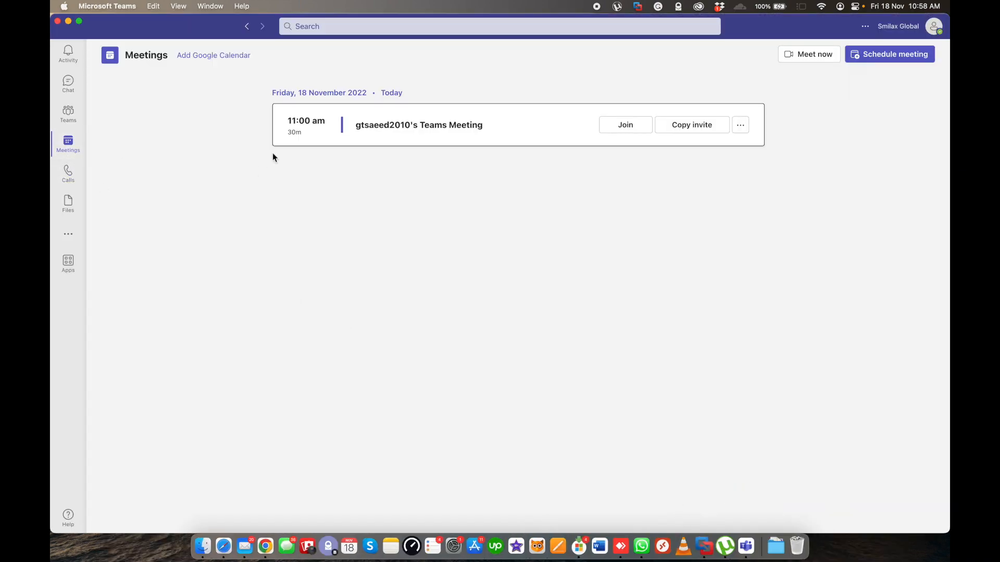
mouse_move(393, 157)
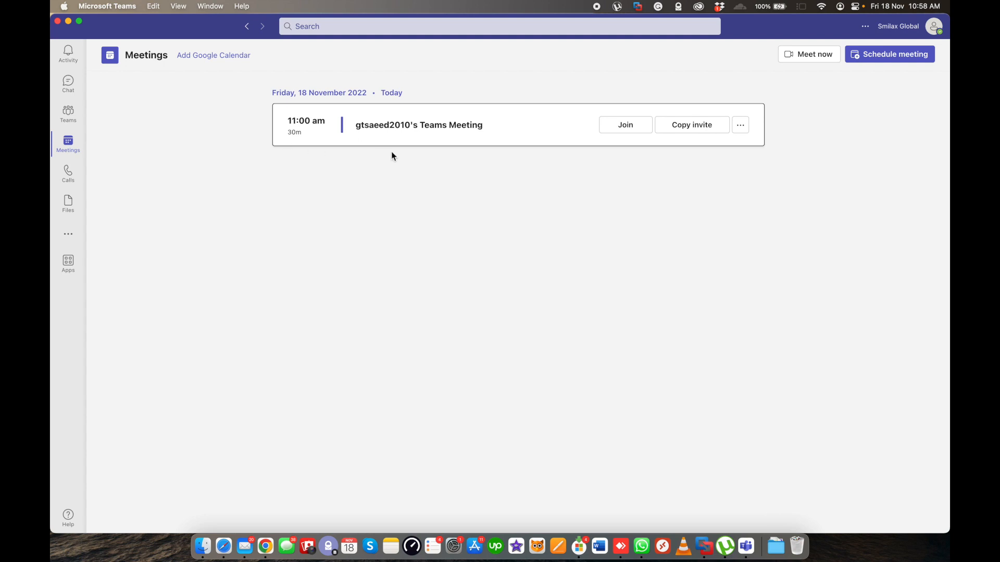
mouse_move(813, 279)
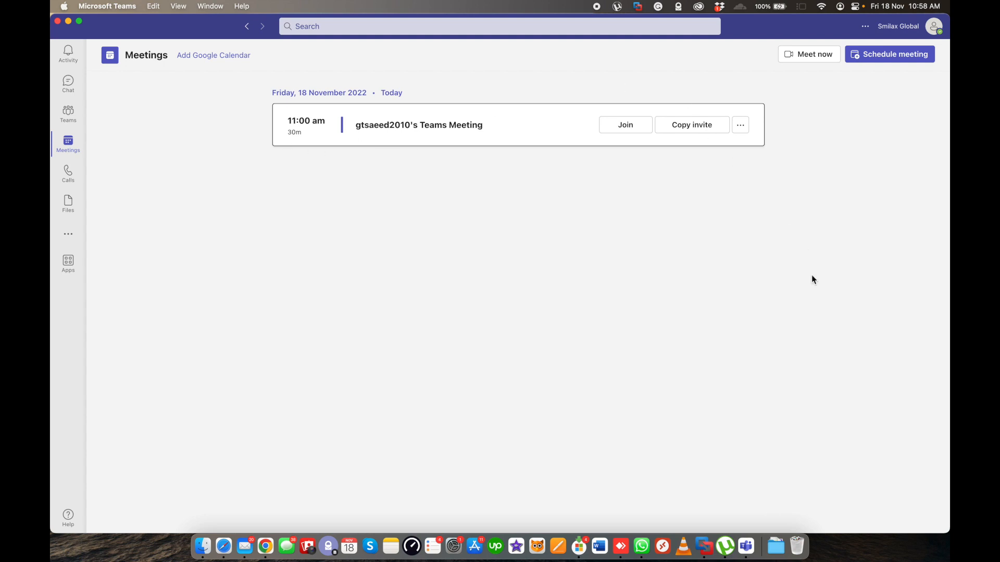
mouse_move(438, 101)
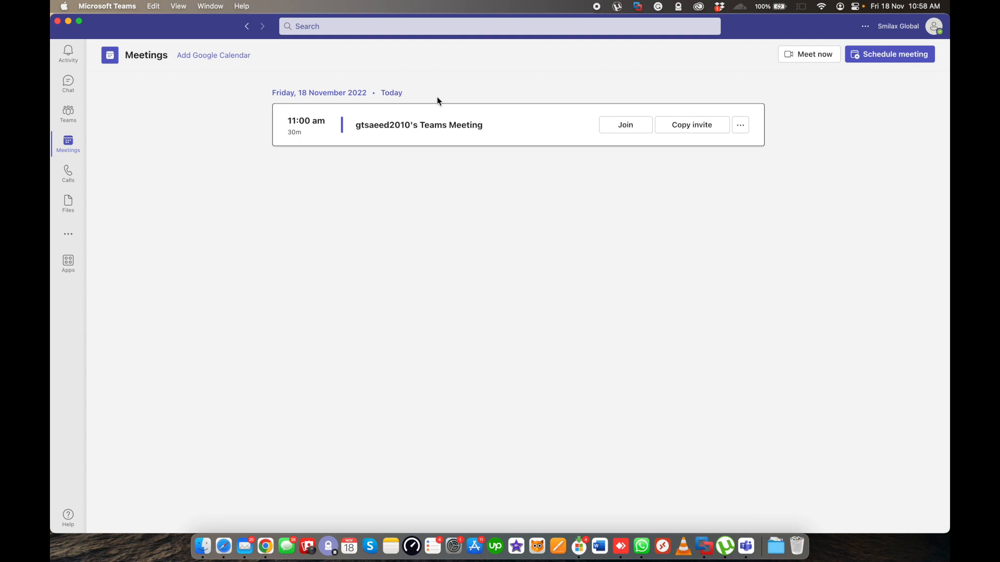
mouse_move(642, 155)
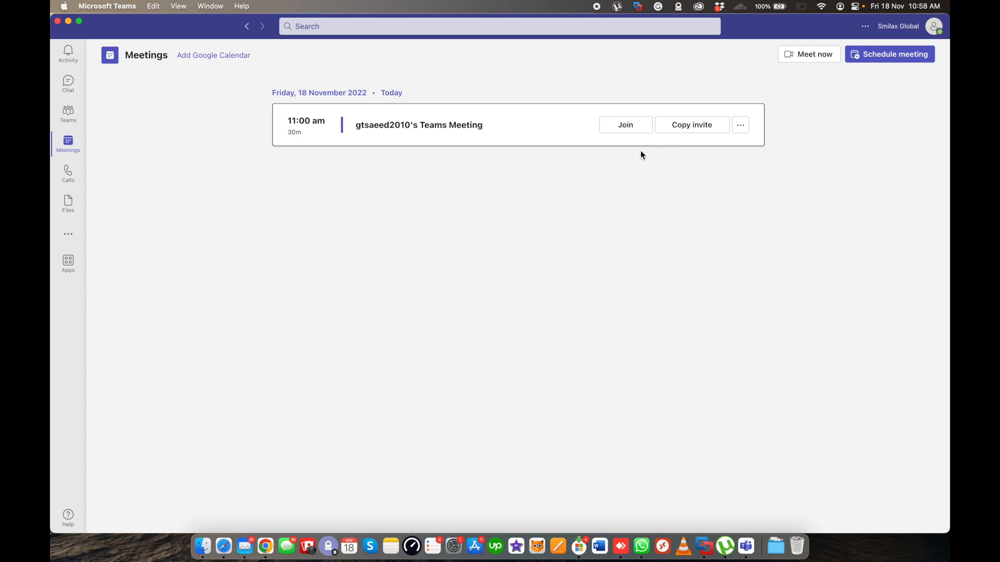
mouse_move(599, 131)
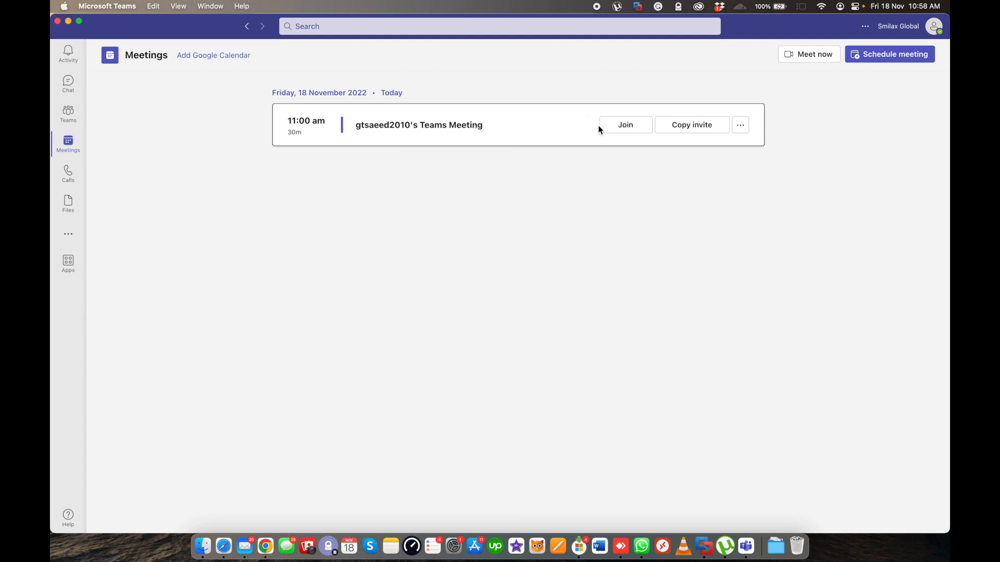
mouse_move(572, 134)
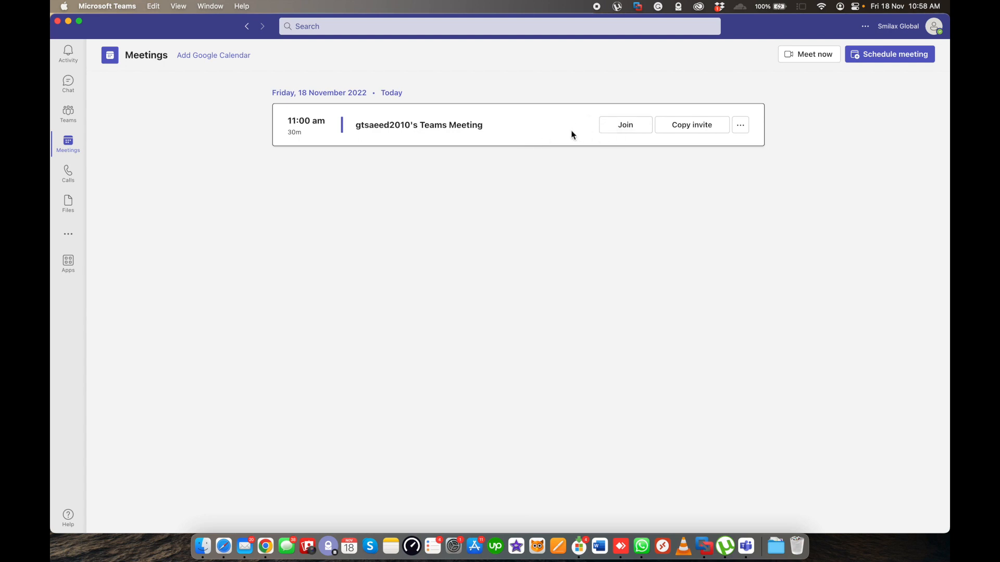
mouse_move(624, 135)
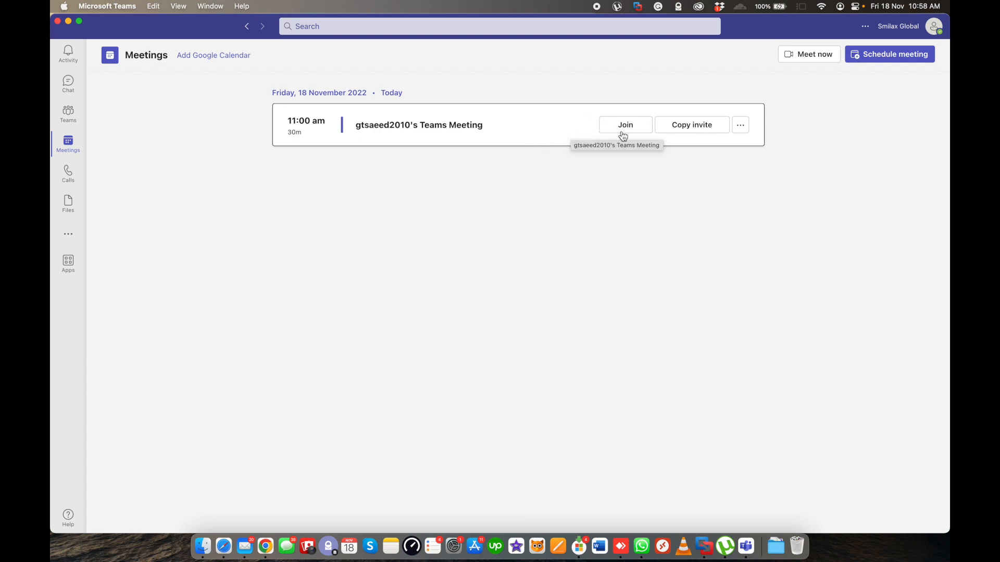
mouse_move(691, 125)
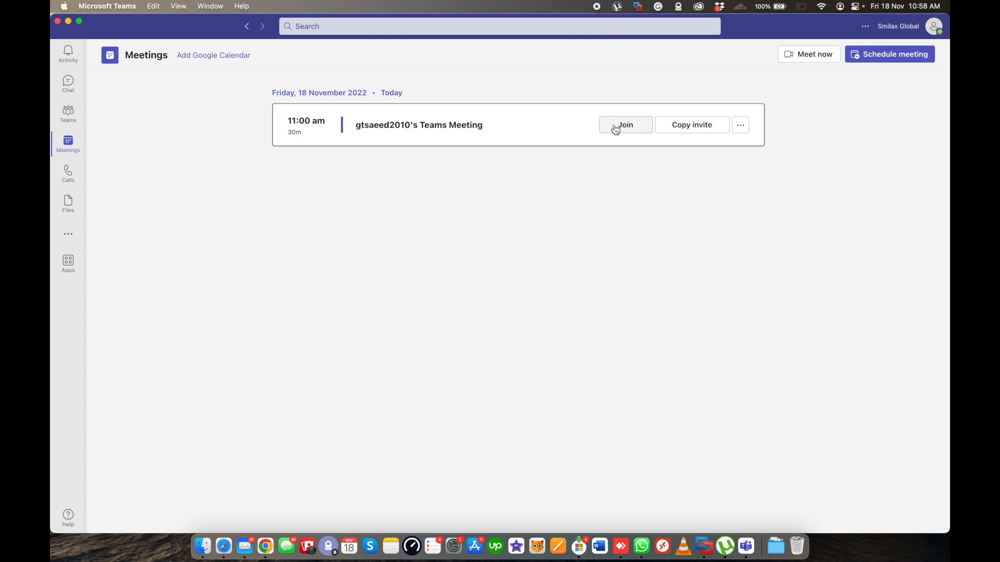
Join the 11:00 am Teams meeting with camera and computer audio on.
click(625, 125)
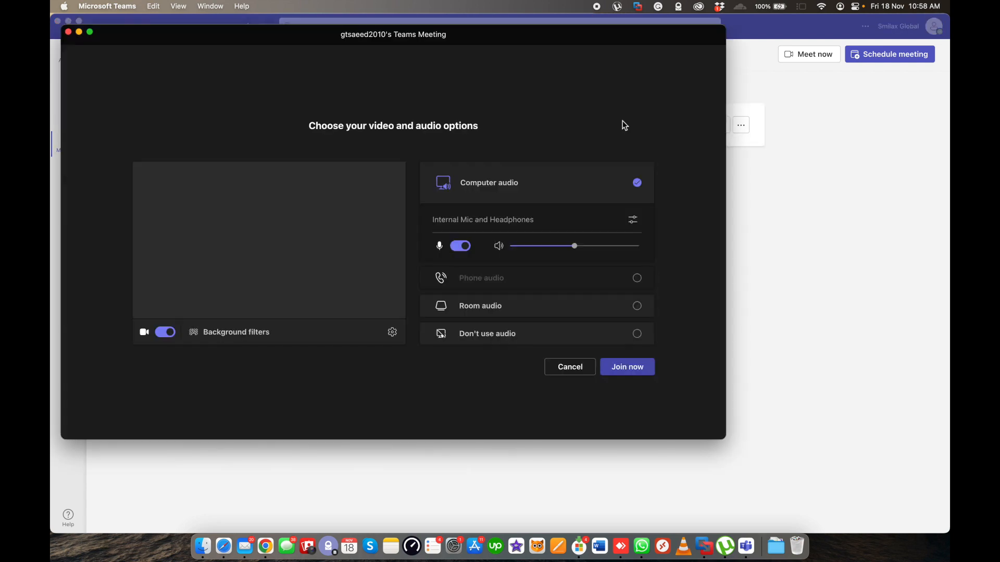
click(165, 332)
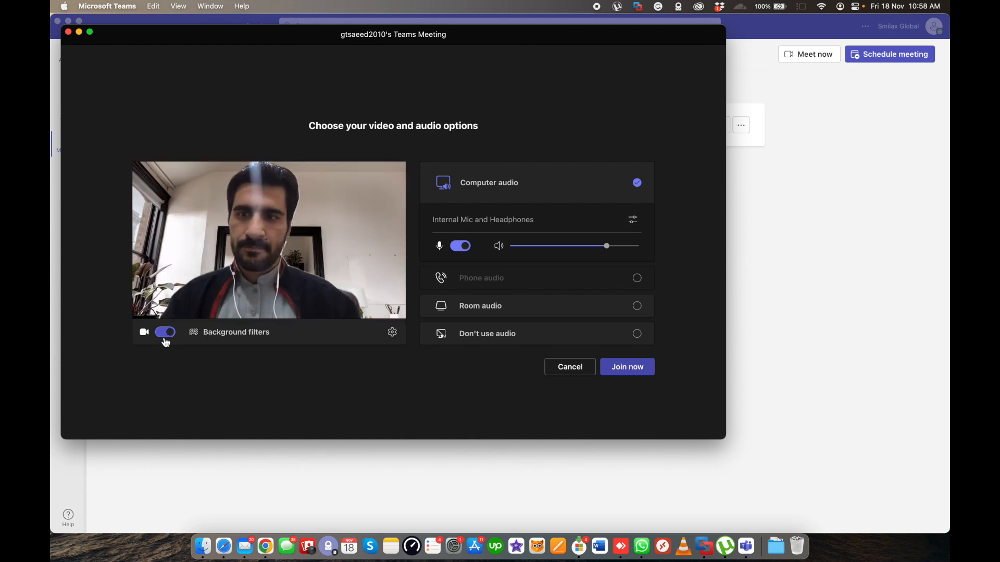
click(164, 331)
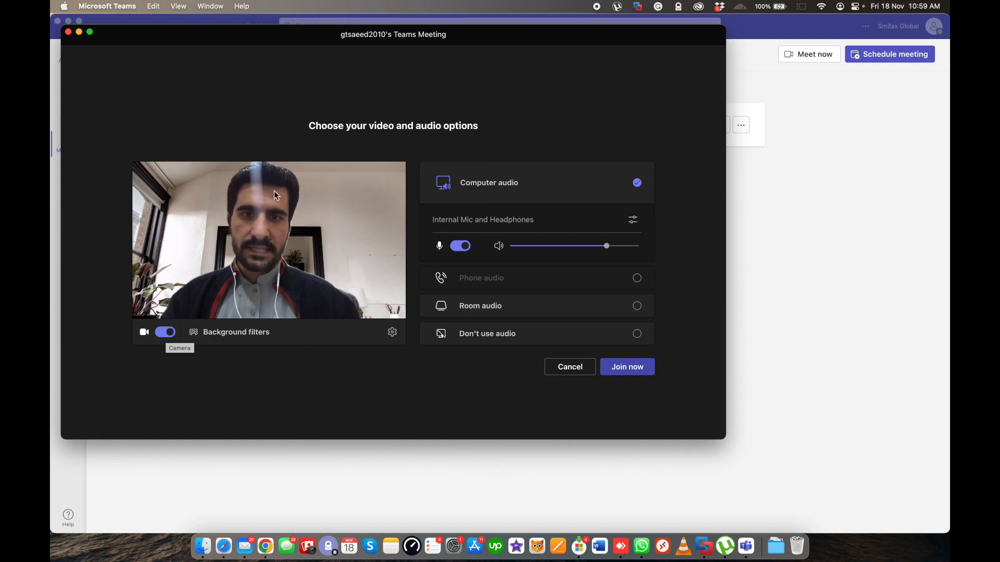
mouse_move(392, 332)
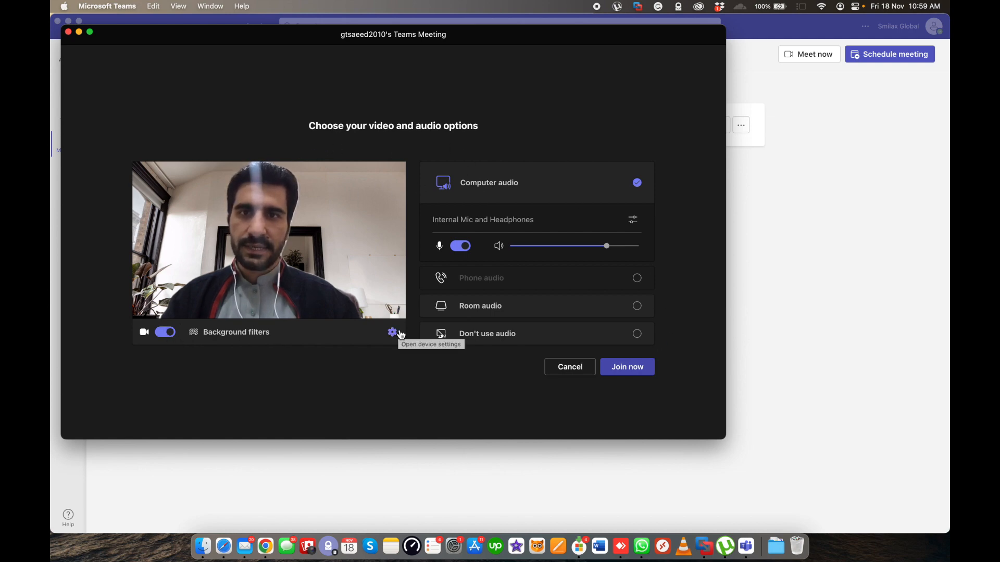
mouse_move(628, 366)
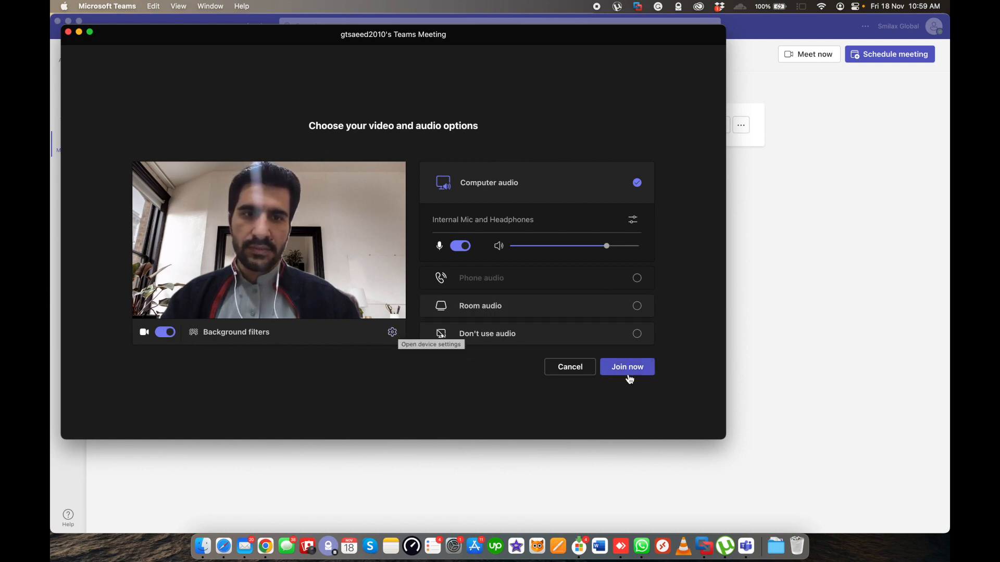
click(626, 366)
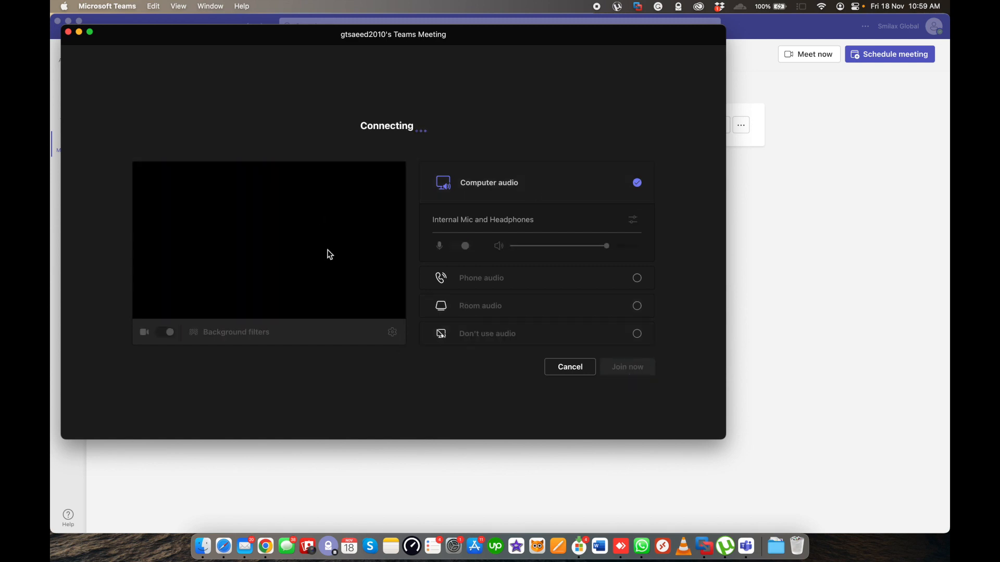
click(169, 332)
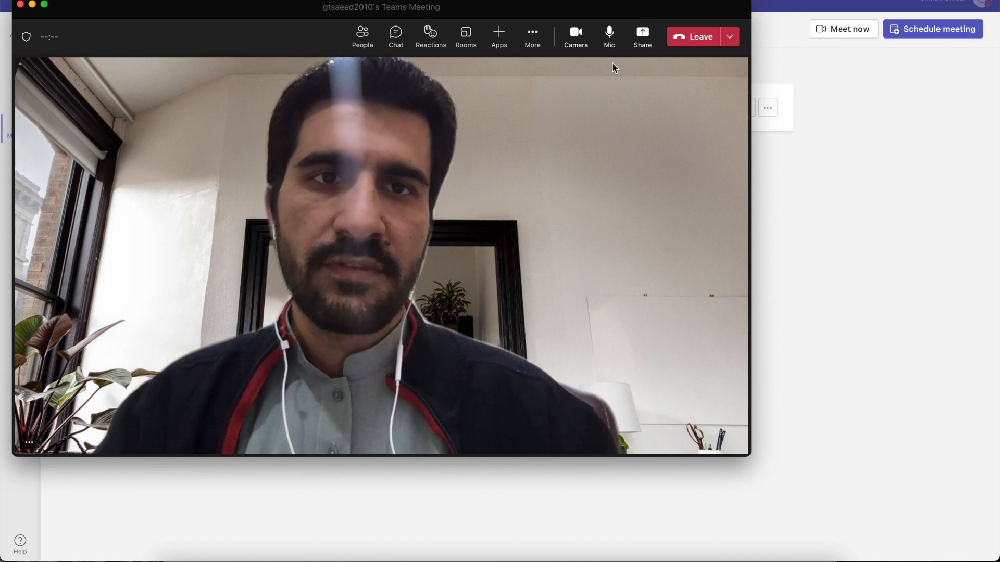
mouse_move(642, 36)
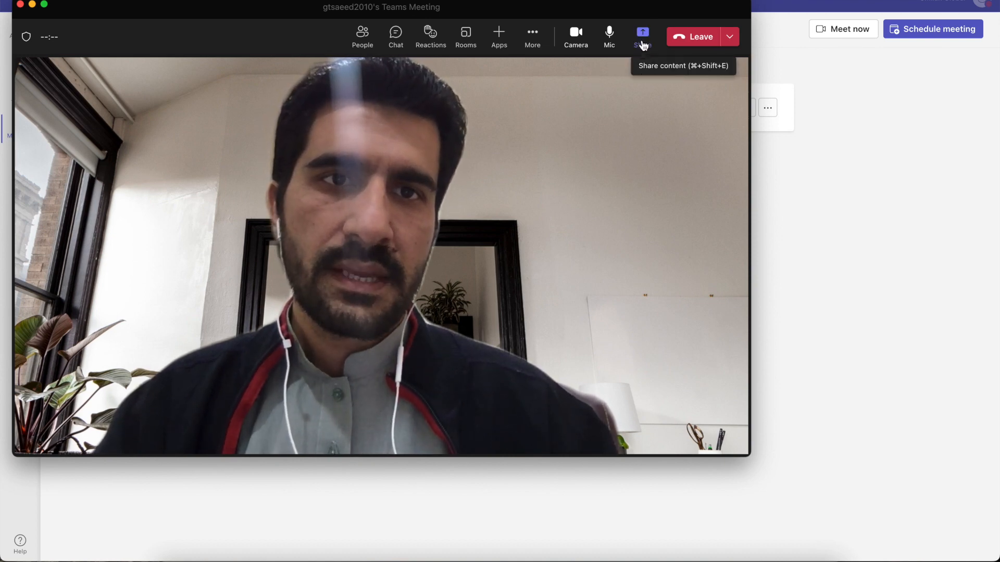
click(642, 36)
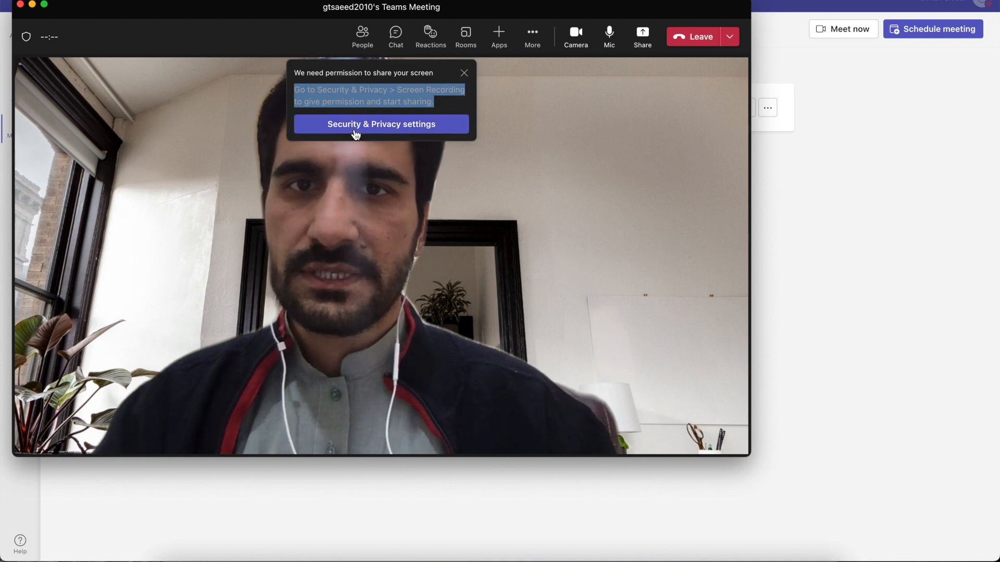
mouse_move(464, 73)
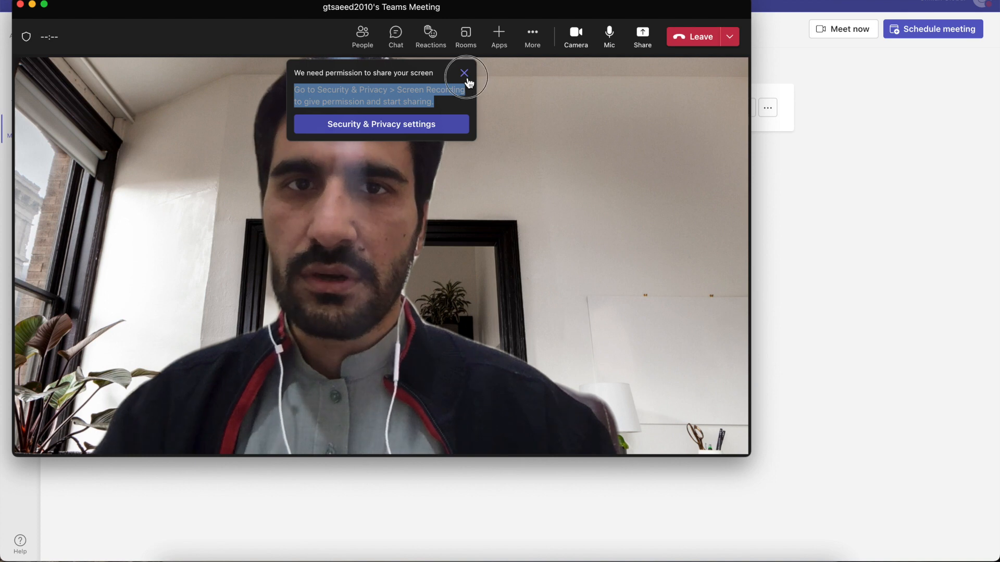
click(464, 73)
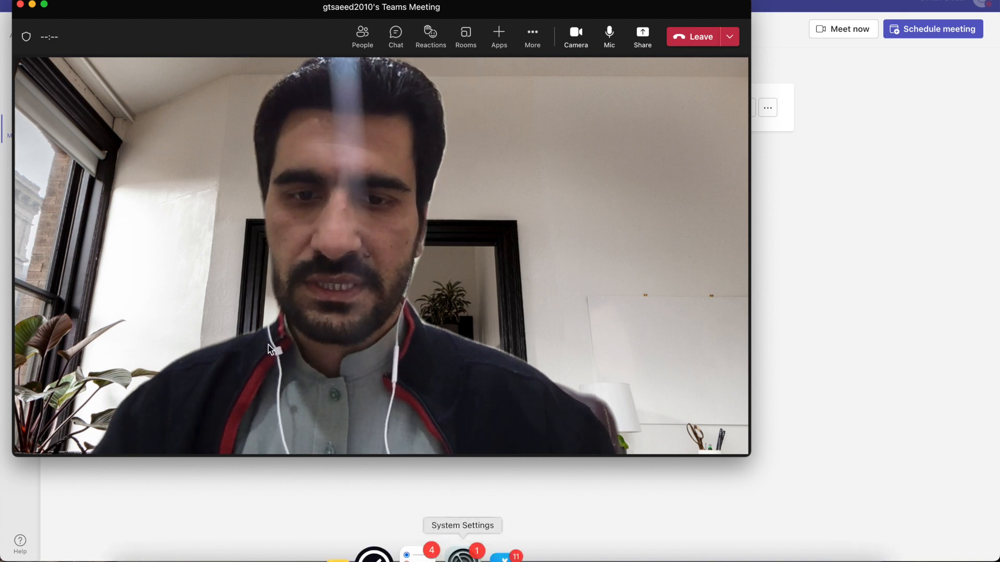
Launch System Settings from the Apple menu over the meeting.
click(8, 5)
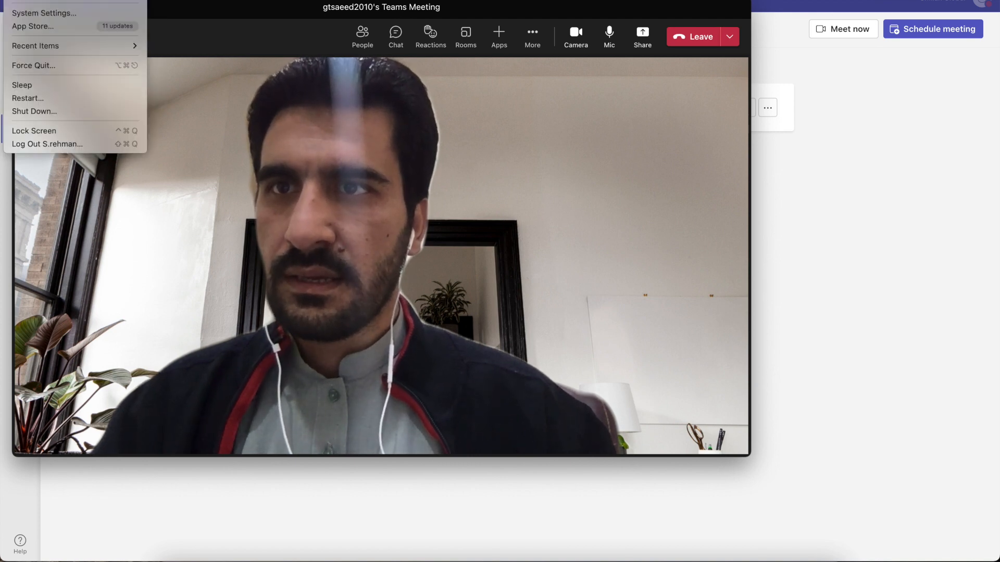
mouse_move(43, 13)
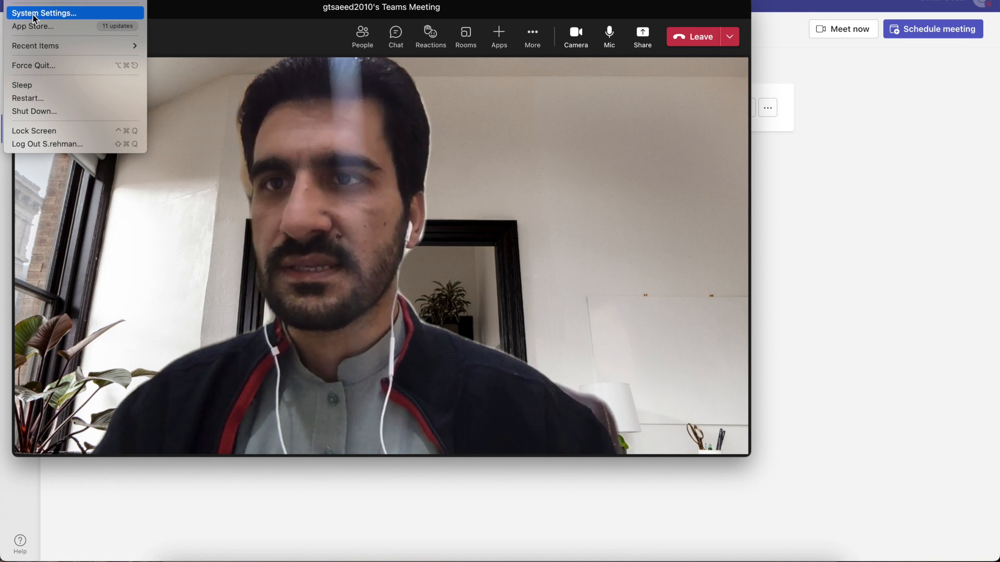
click(625, 277)
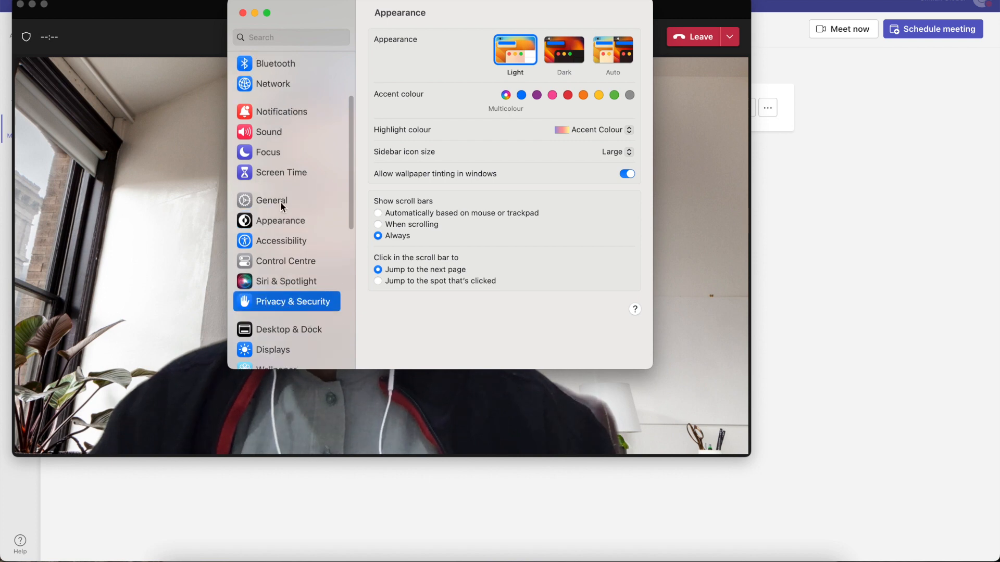
Open Privacy & Security and go to the Accessibility app list.
click(291, 302)
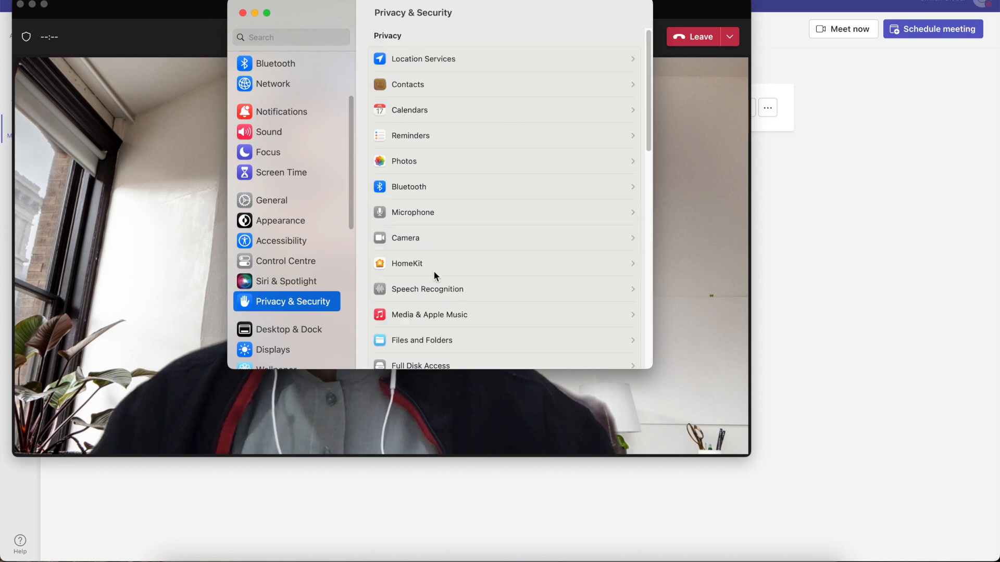
scroll(down, 3)
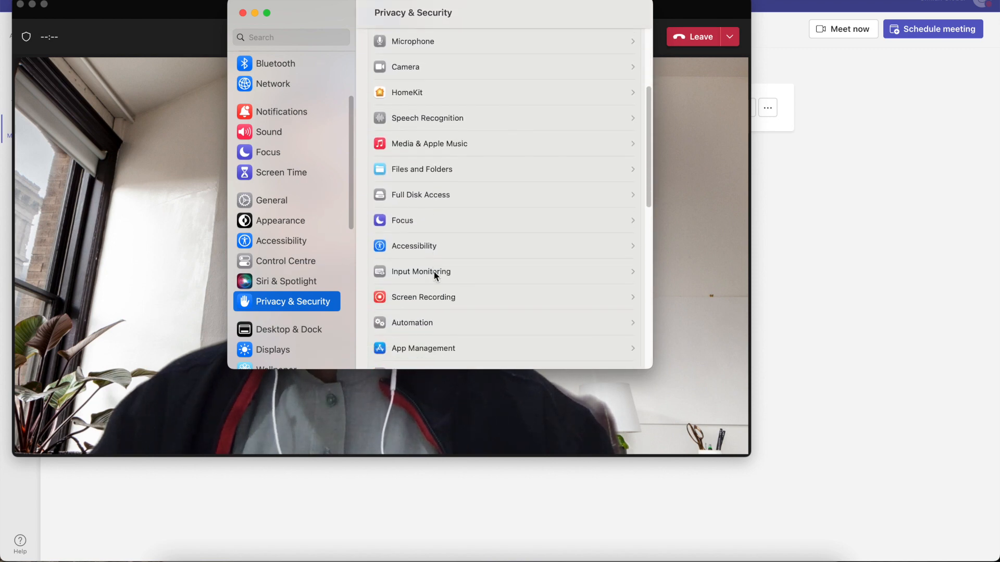
scroll(up, 3)
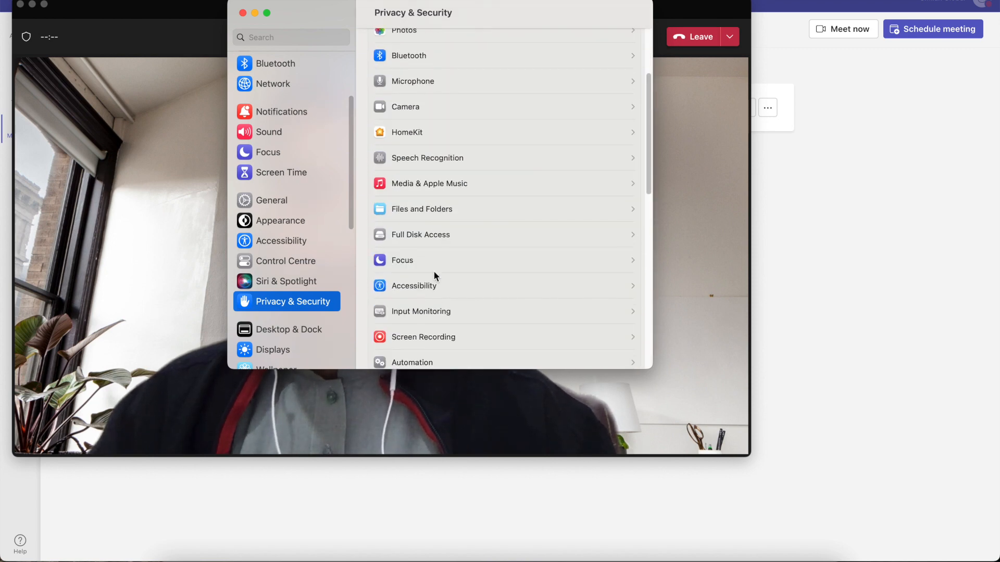
scroll(up, 3)
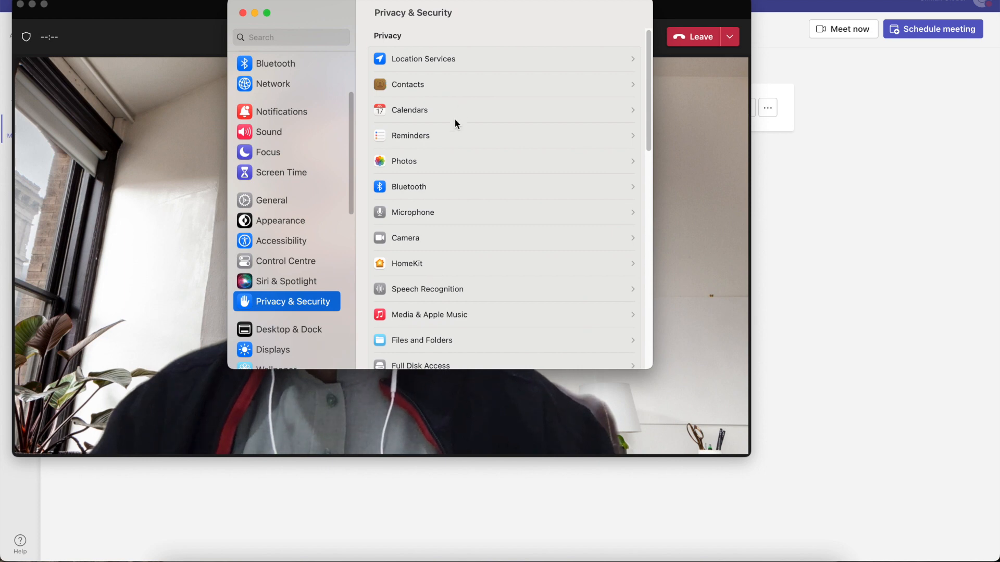
scroll(down, 3)
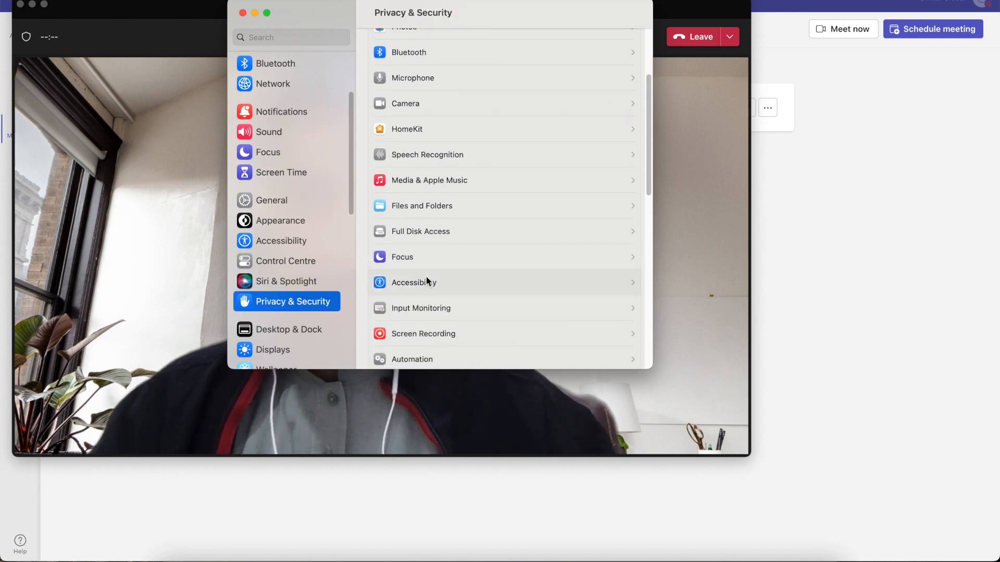
click(413, 282)
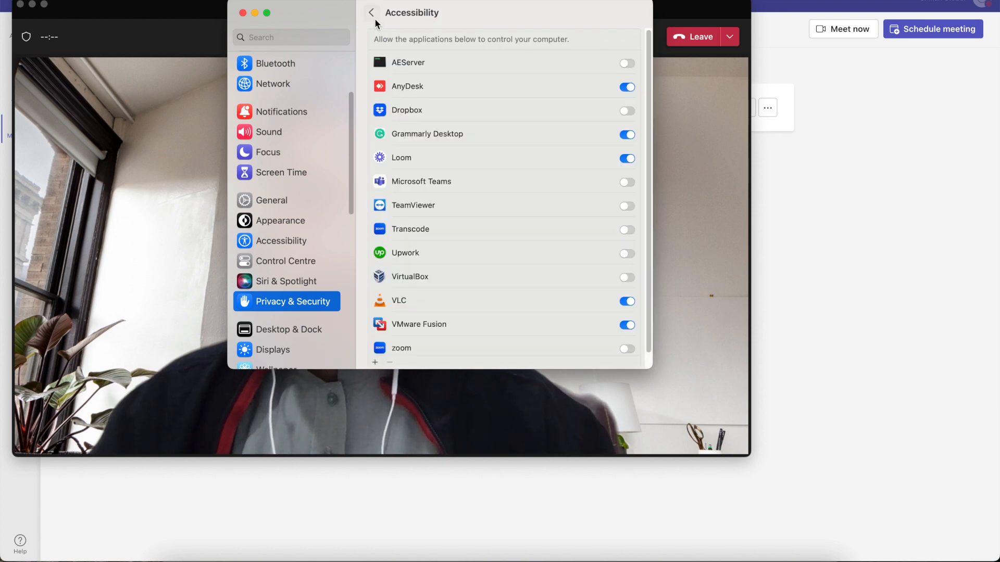
mouse_move(418, 191)
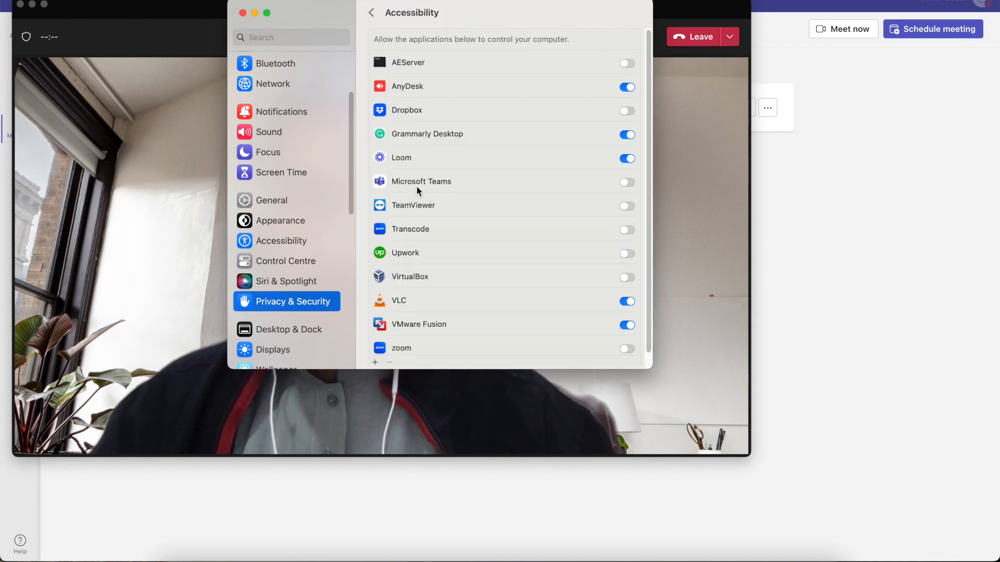
Switch on Accessibility for Microsoft Teams and confirm with the admin password.
click(626, 182)
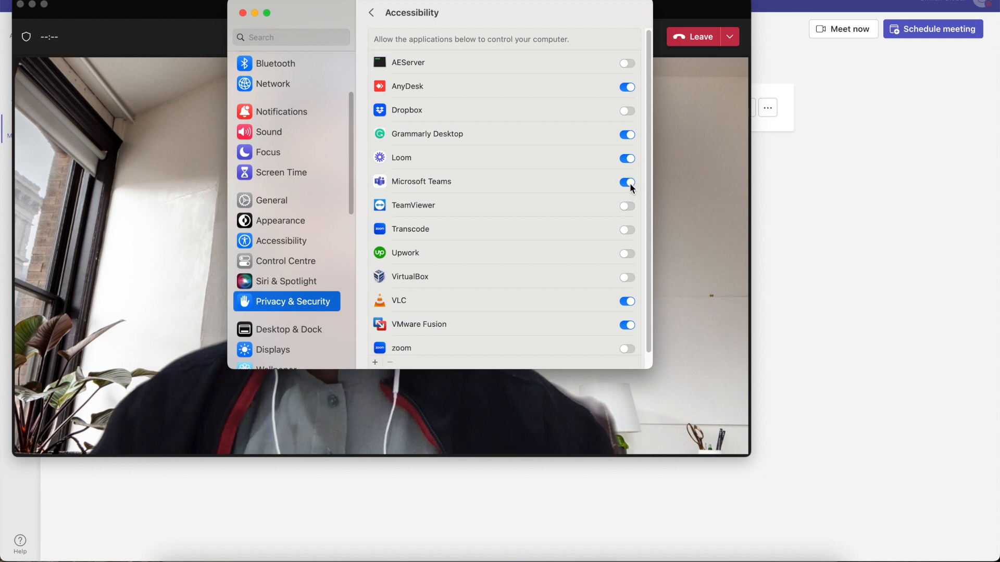
click(626, 183)
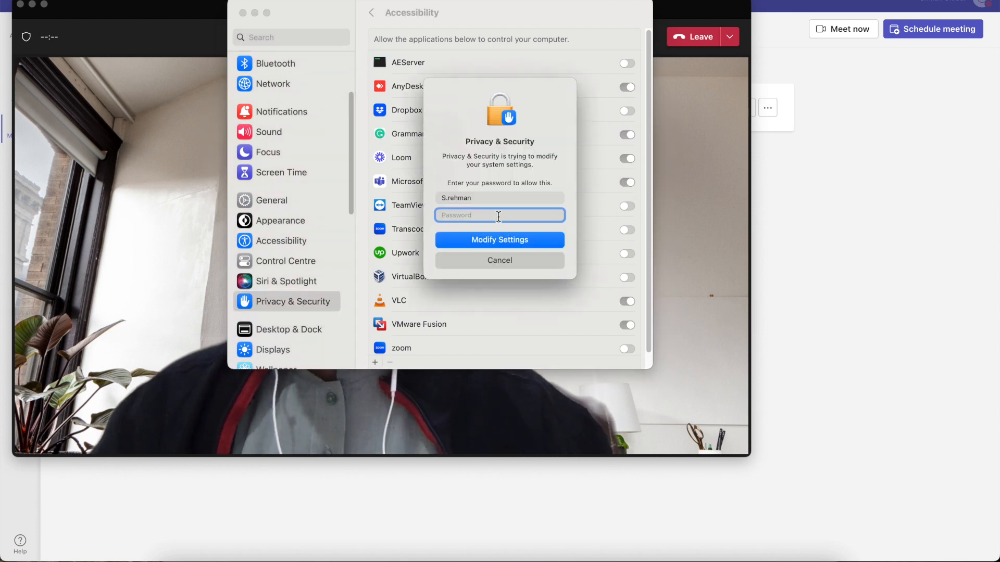
text(•••)
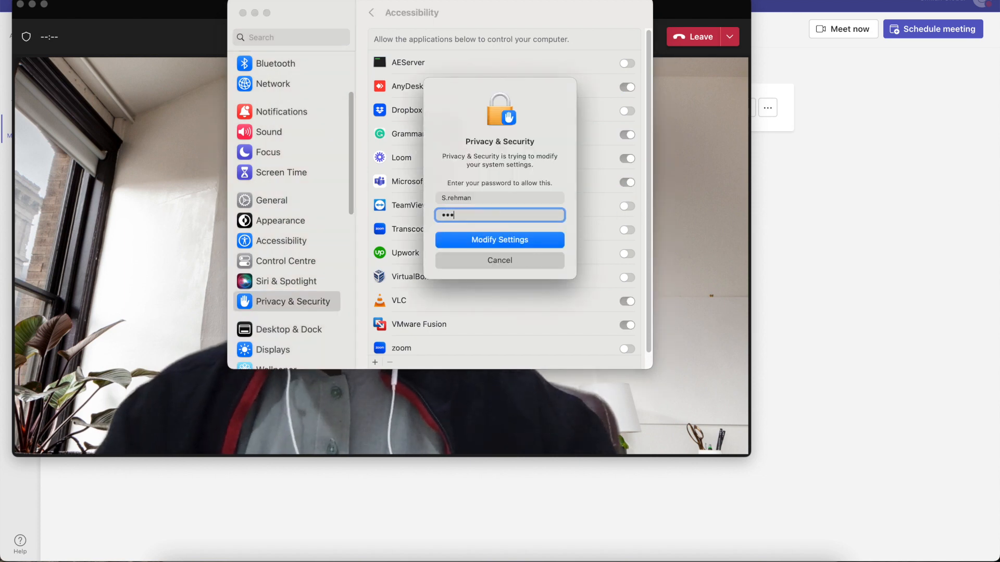
text(•)
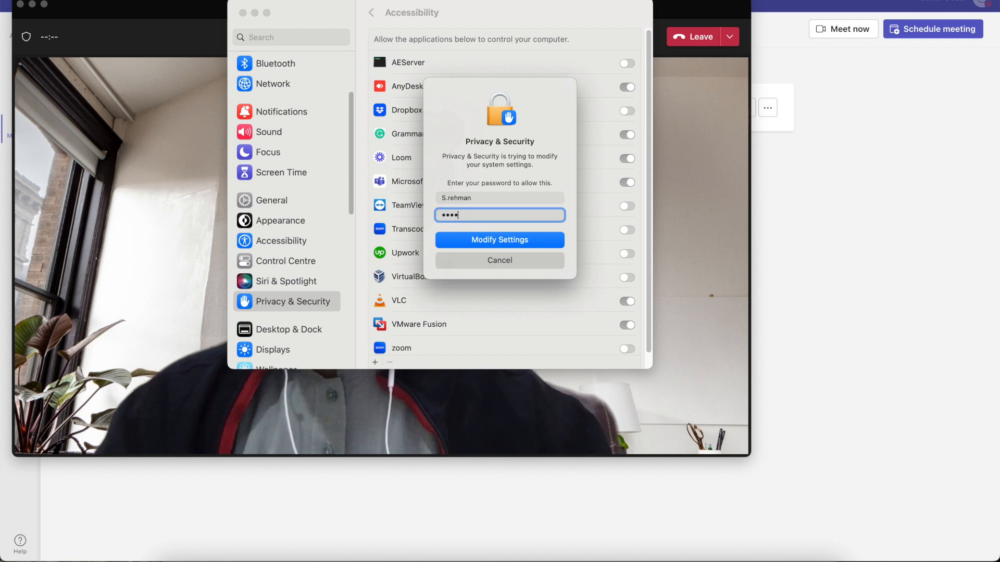
key(Backspace)
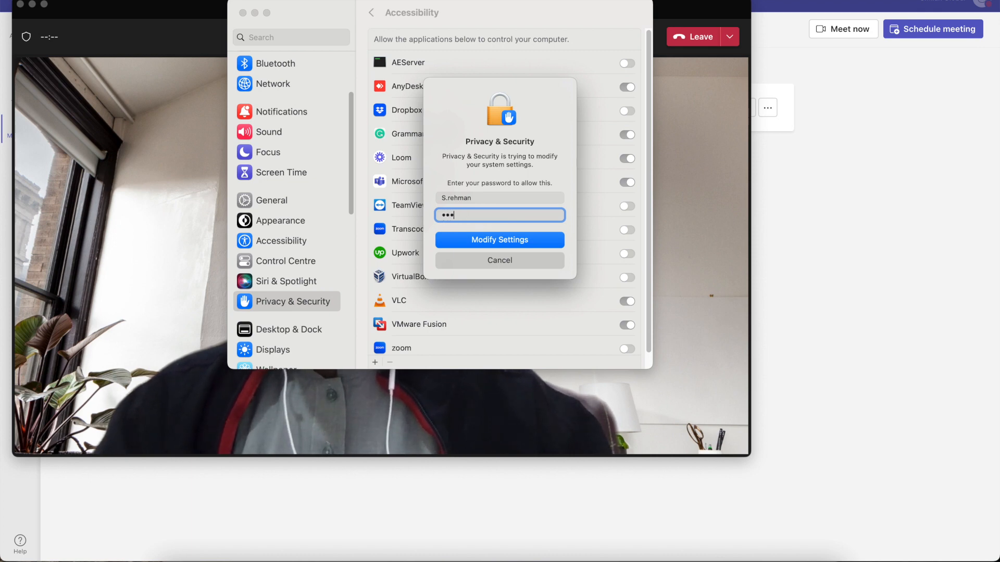
click(499, 240)
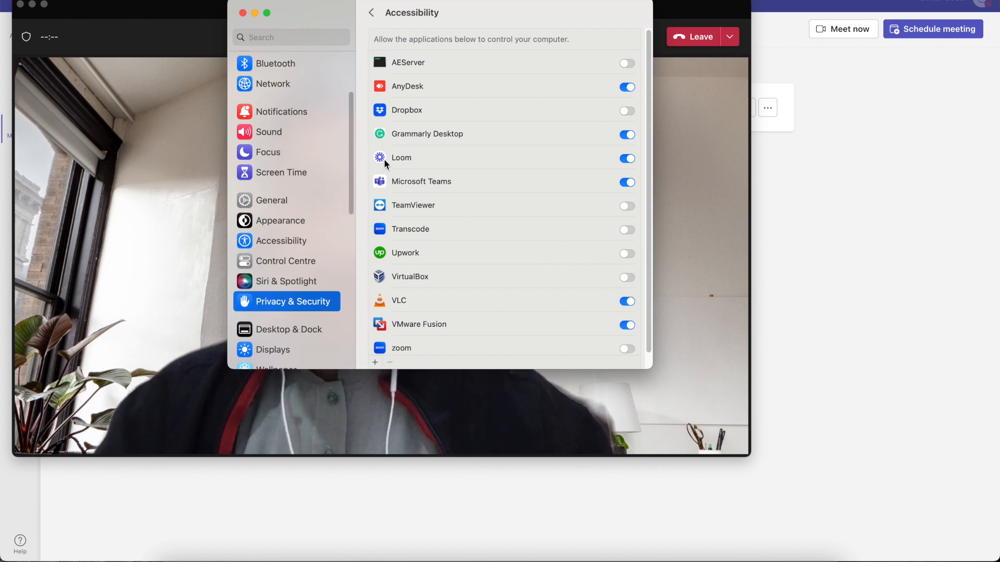
mouse_move(370, 12)
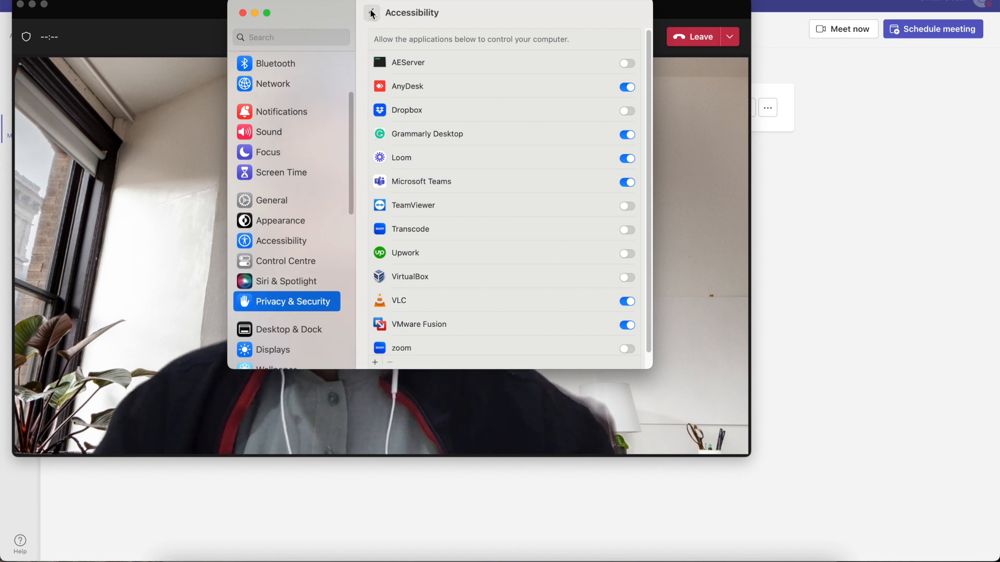
Enable Screen Recording for Microsoft Teams and choose Quit & Reopen.
click(371, 12)
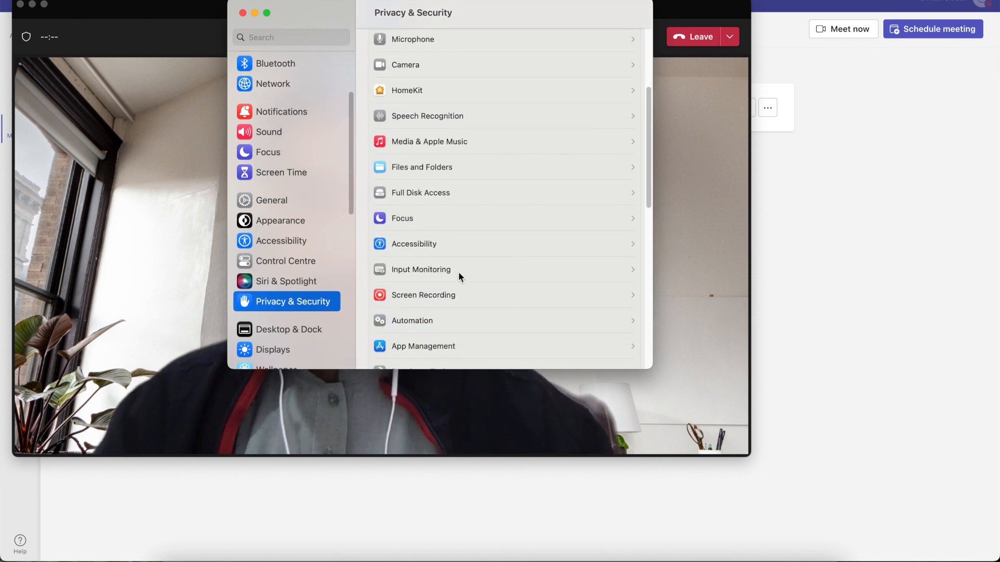
click(423, 294)
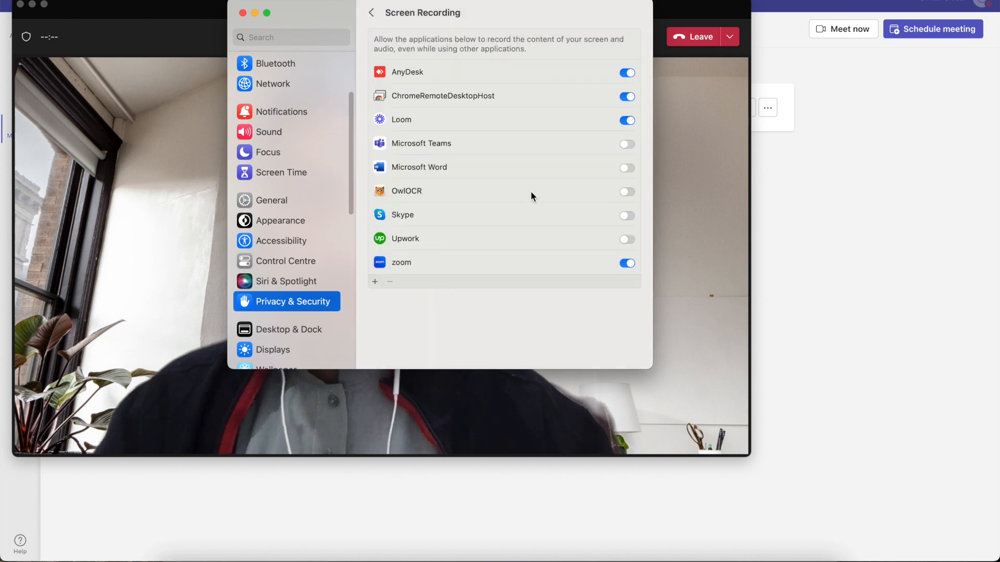
mouse_move(611, 147)
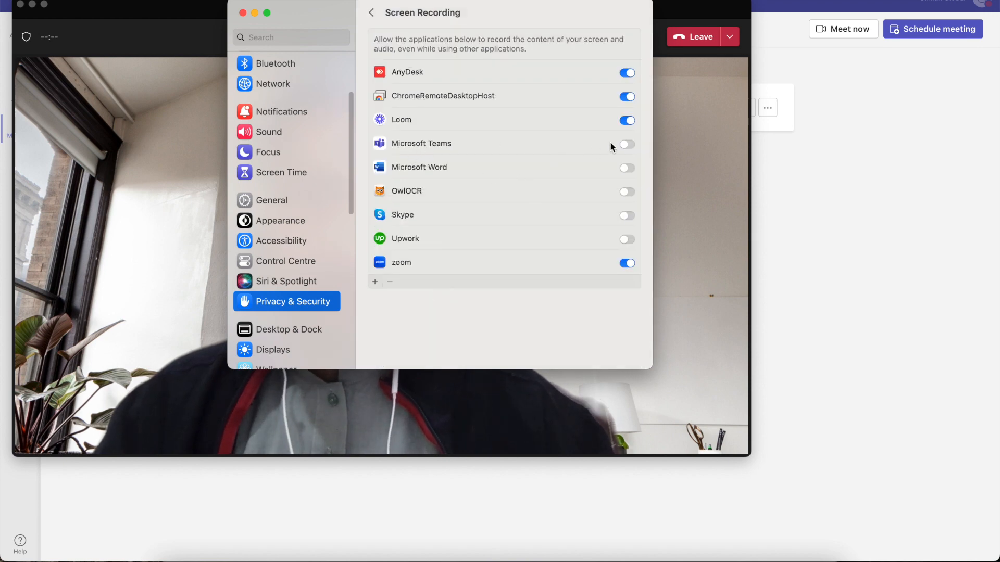
click(625, 144)
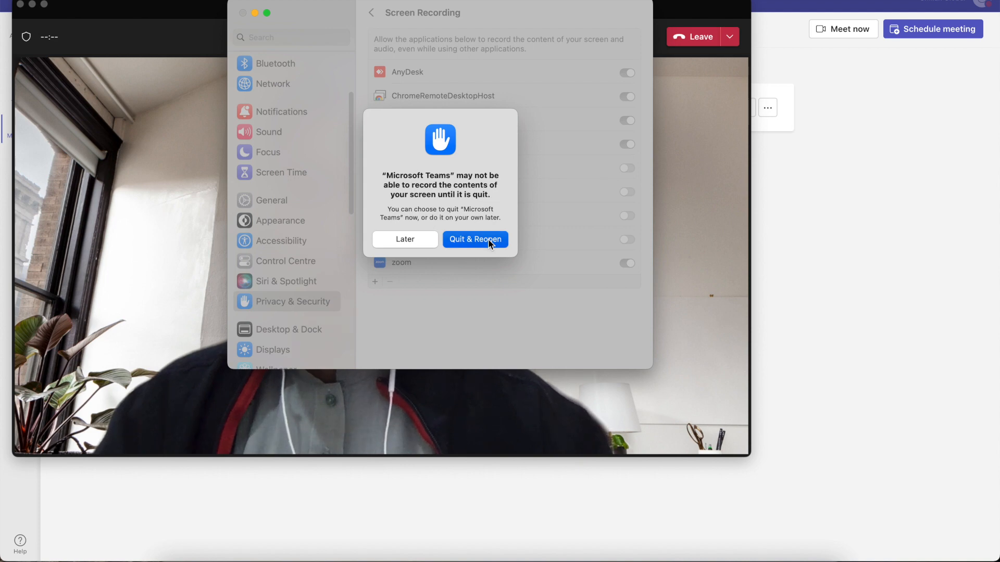
click(475, 239)
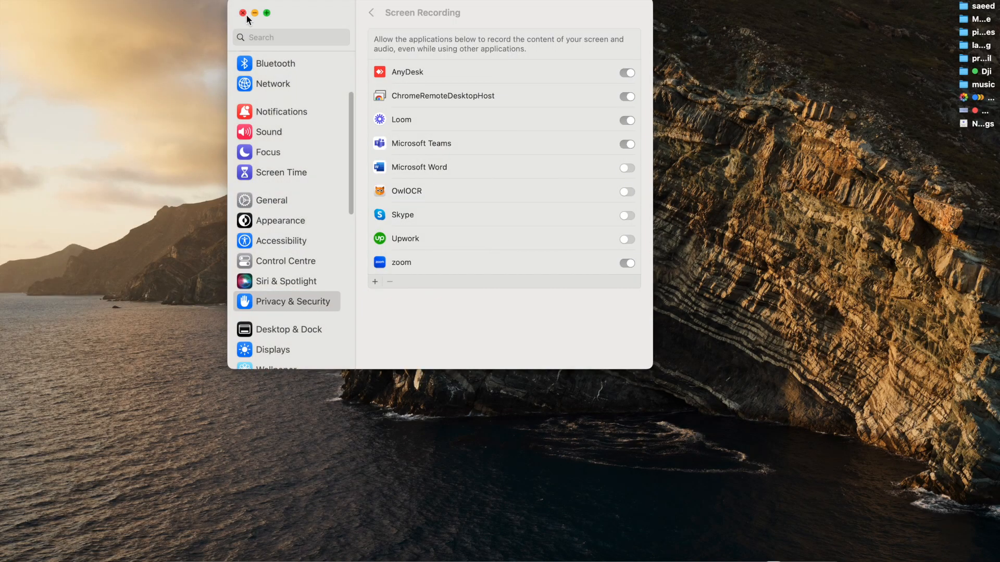
Close System Settings and rejoin today's 11:00 am Teams meeting.
click(242, 12)
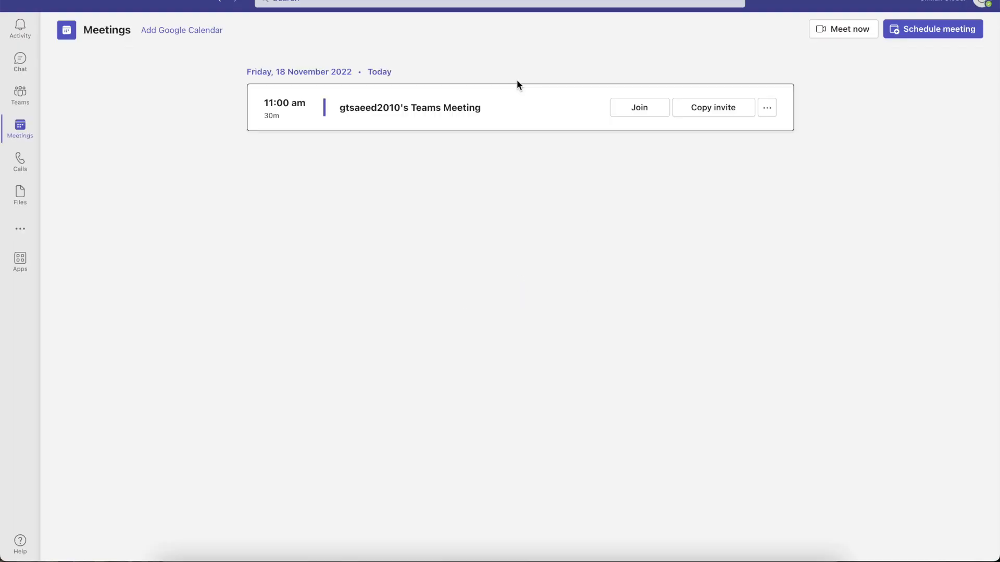
mouse_move(673, 270)
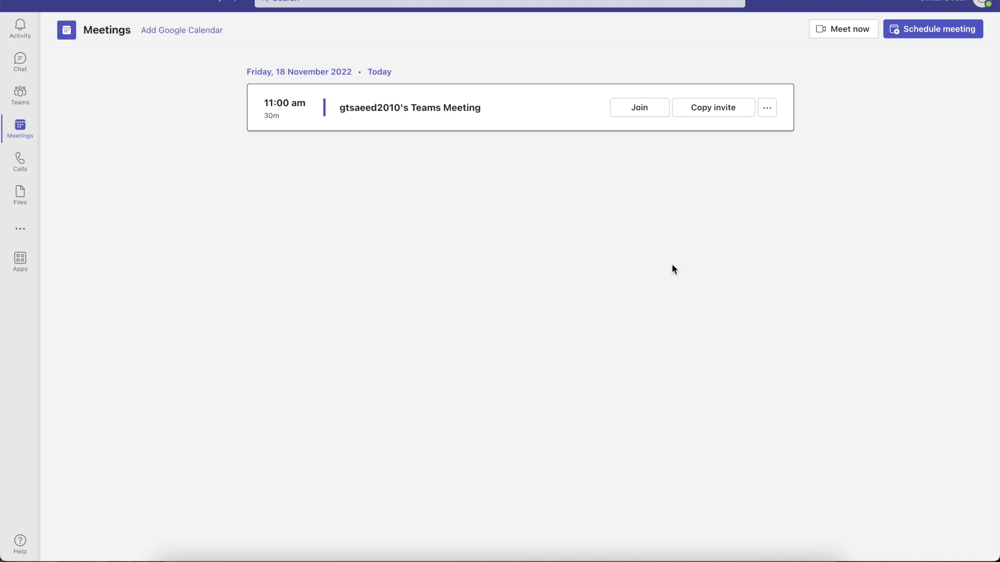
mouse_move(631, 116)
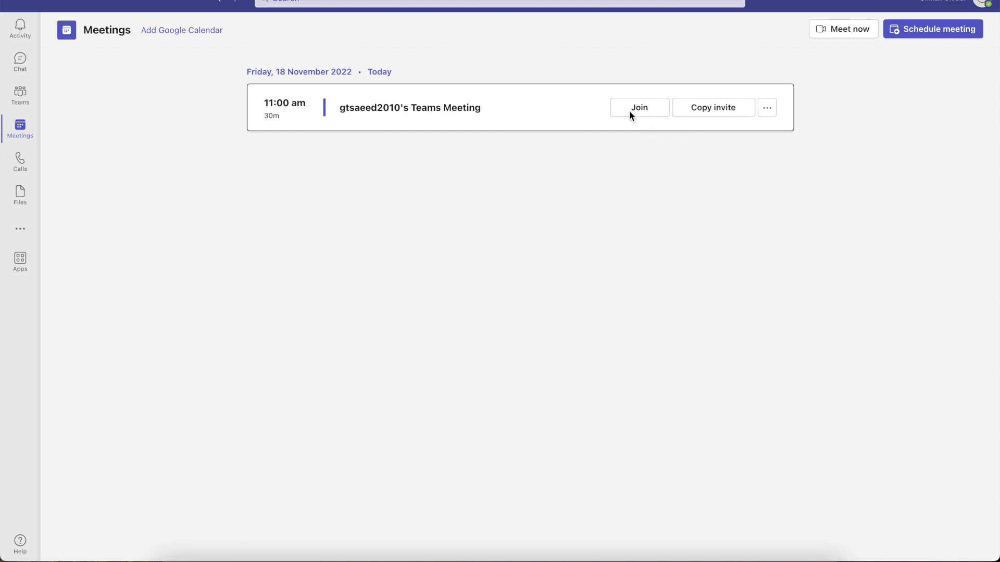
mouse_move(599, 176)
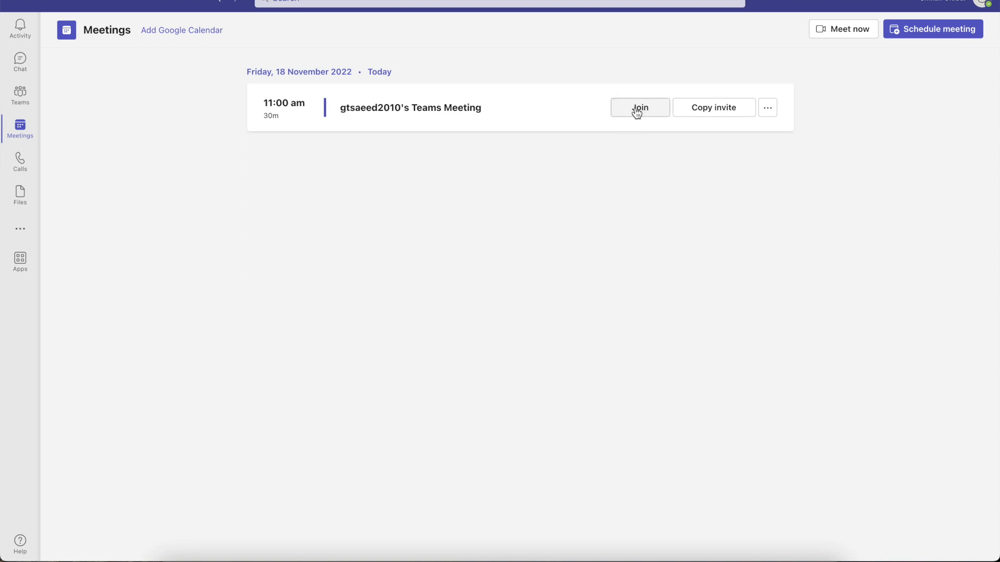
click(639, 108)
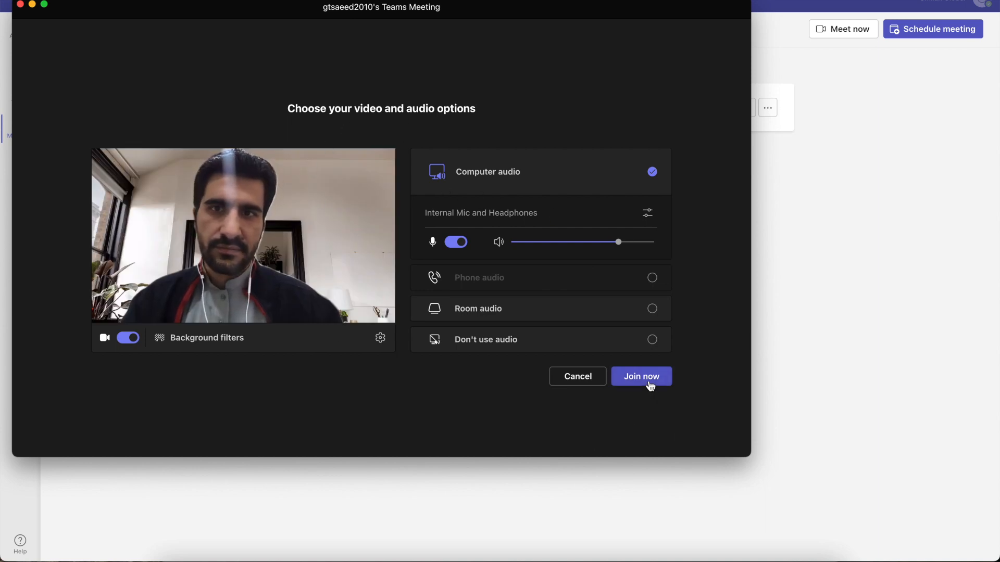
Enter the 11:00 am meeting with camera, microphone and computer audio on.
click(641, 376)
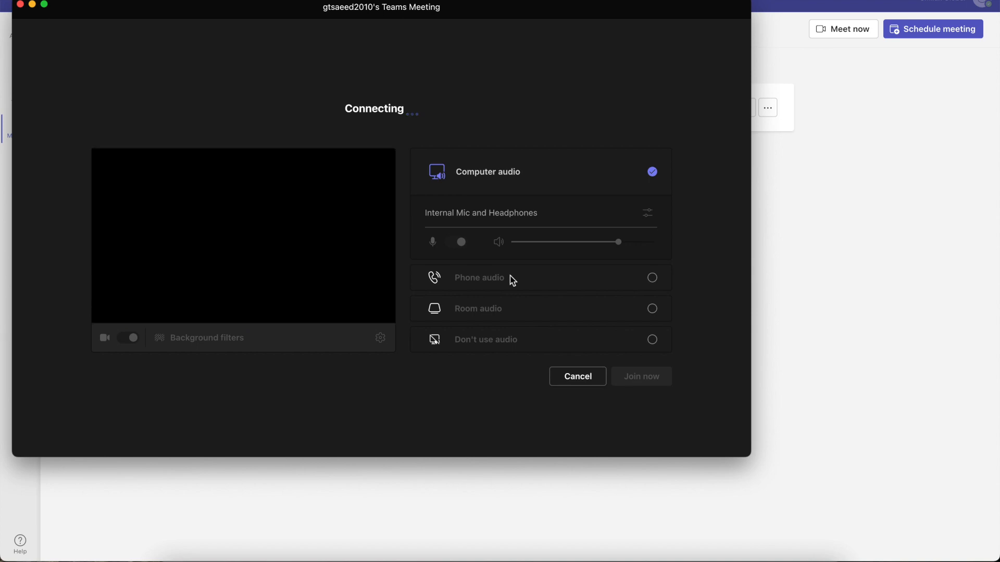
mouse_move(161, 355)
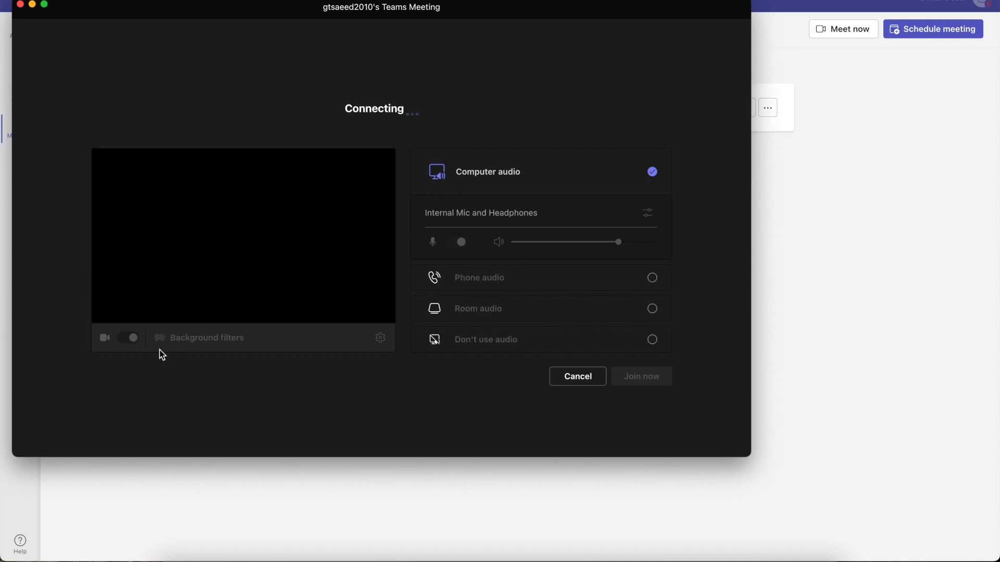
click(640, 376)
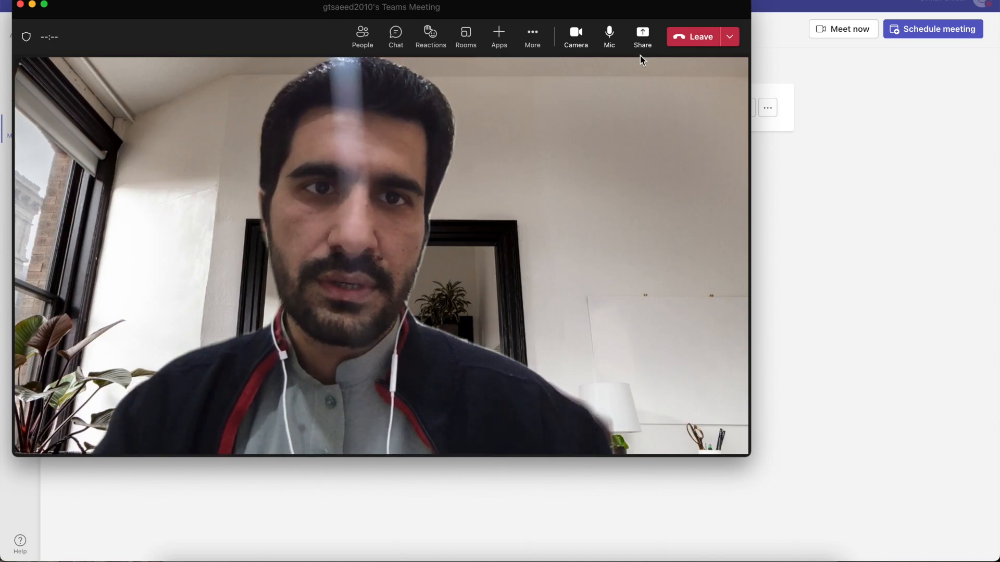
Open the Share options, browse the Window list, and return to the main share options.
click(642, 36)
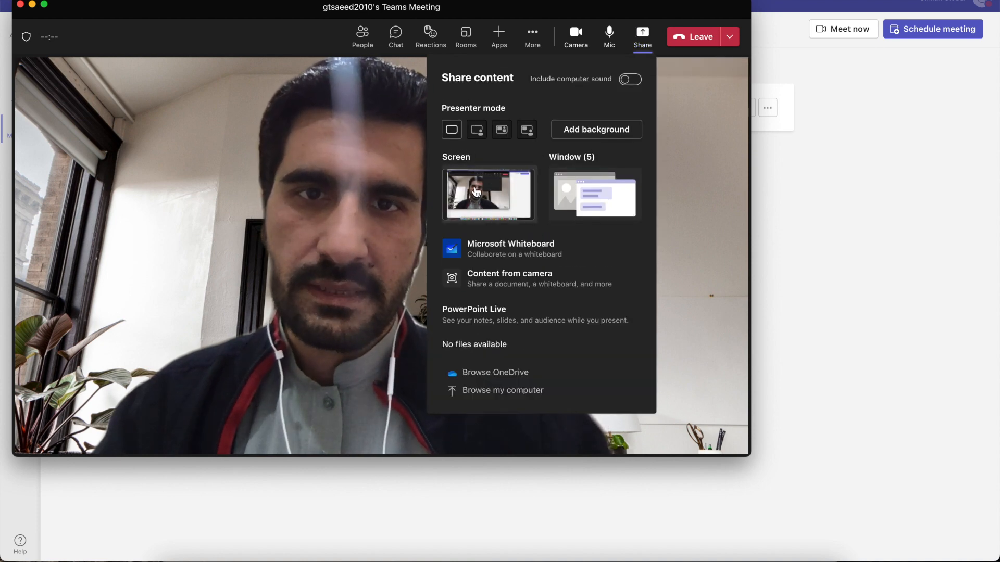
mouse_move(488, 195)
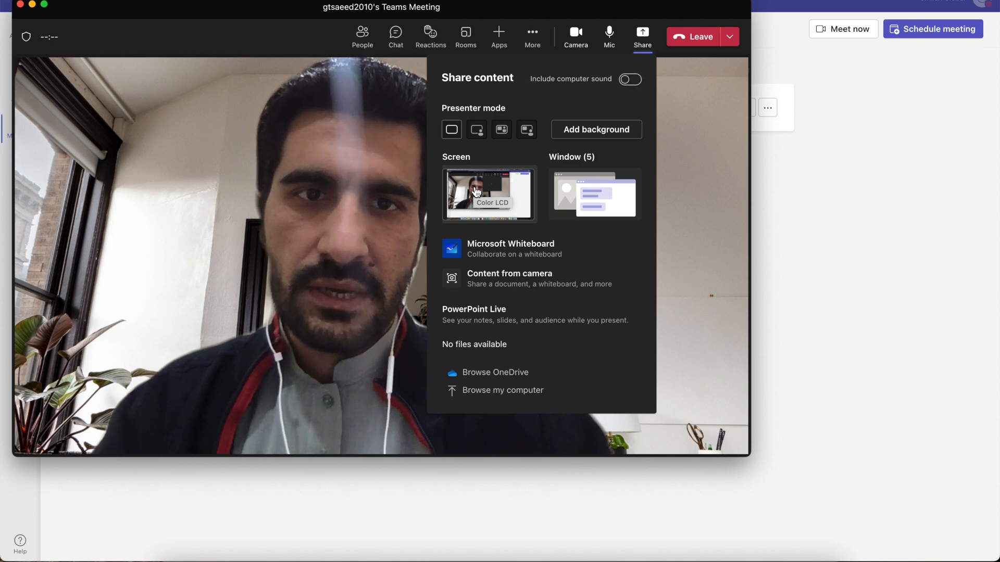
mouse_move(580, 191)
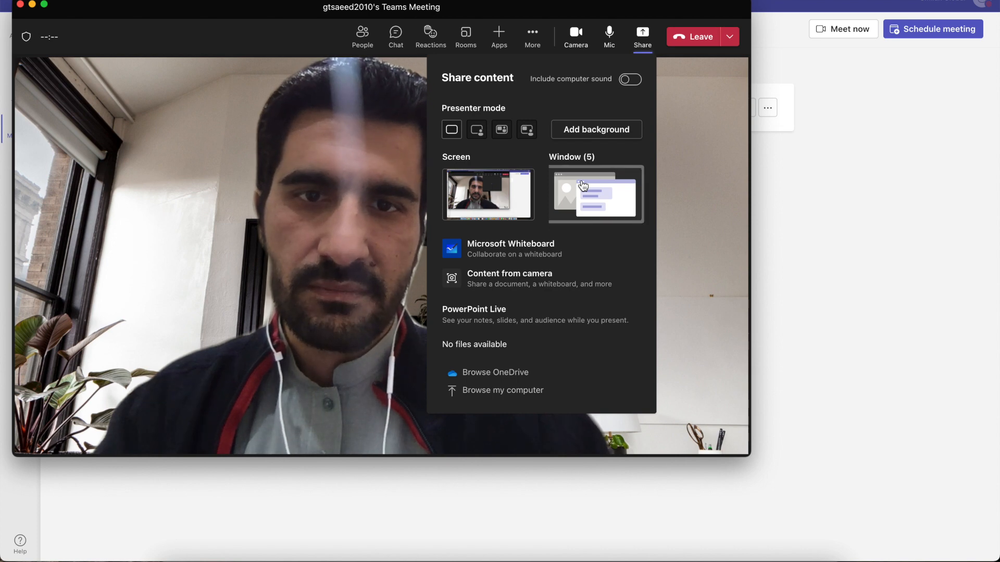
click(595, 194)
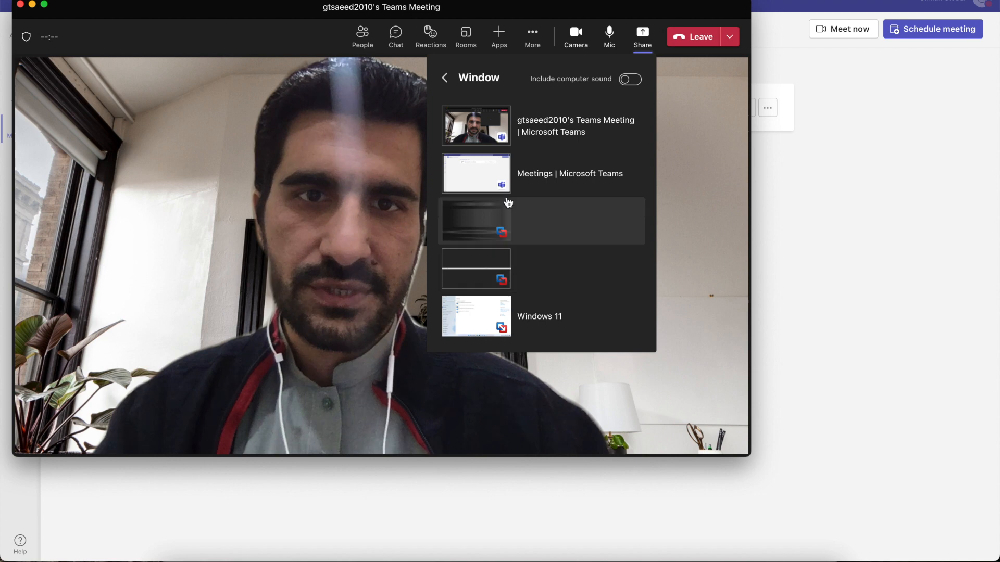
click(444, 77)
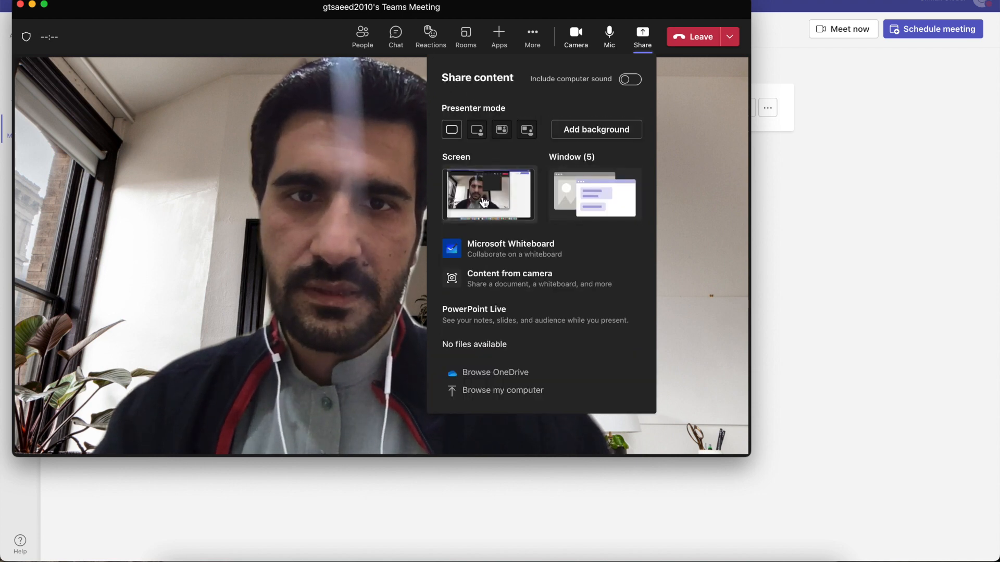
mouse_move(489, 196)
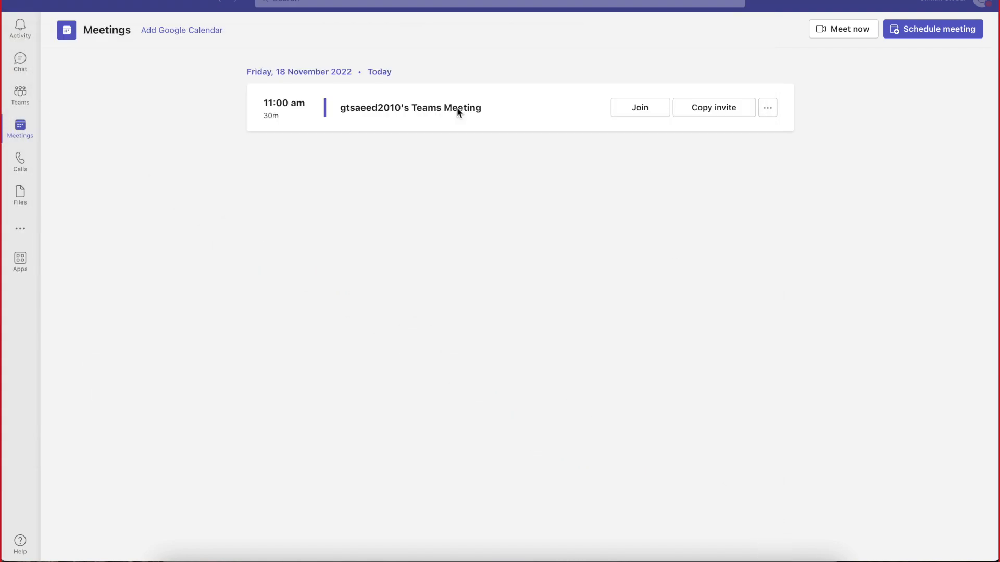
Present the entire screen with the call minimised over the Meetings page.
click(639, 108)
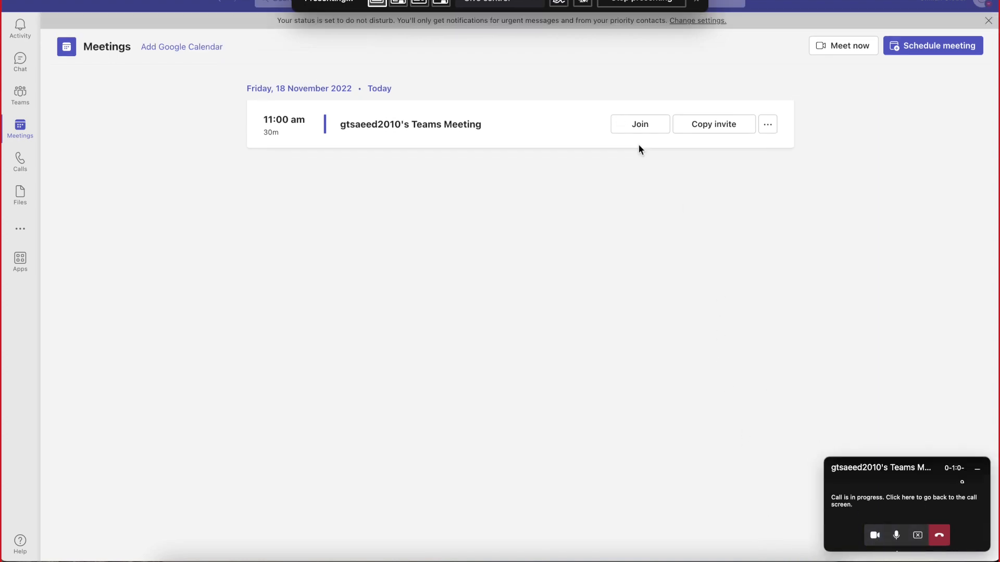
mouse_move(732, 170)
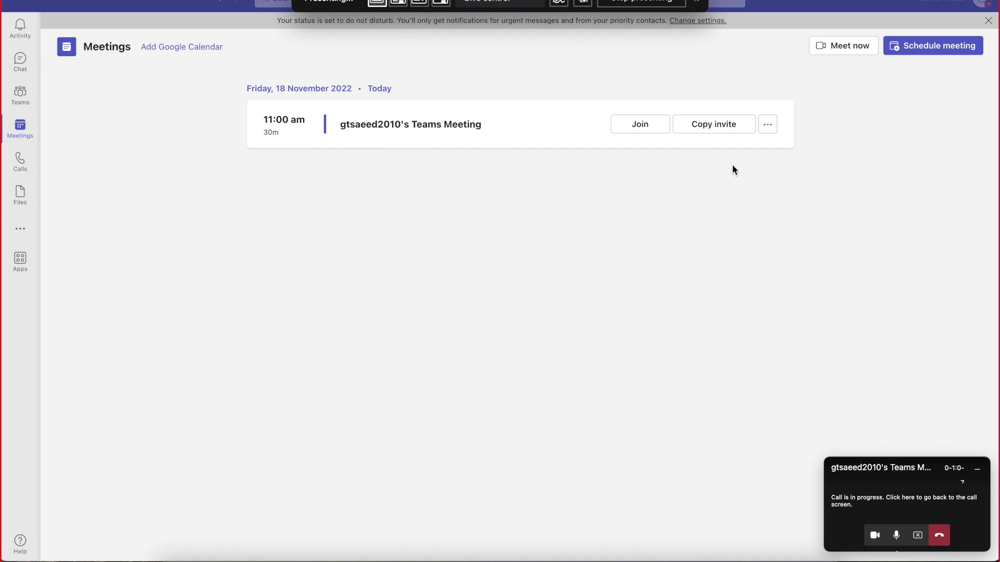
mouse_move(651, 295)
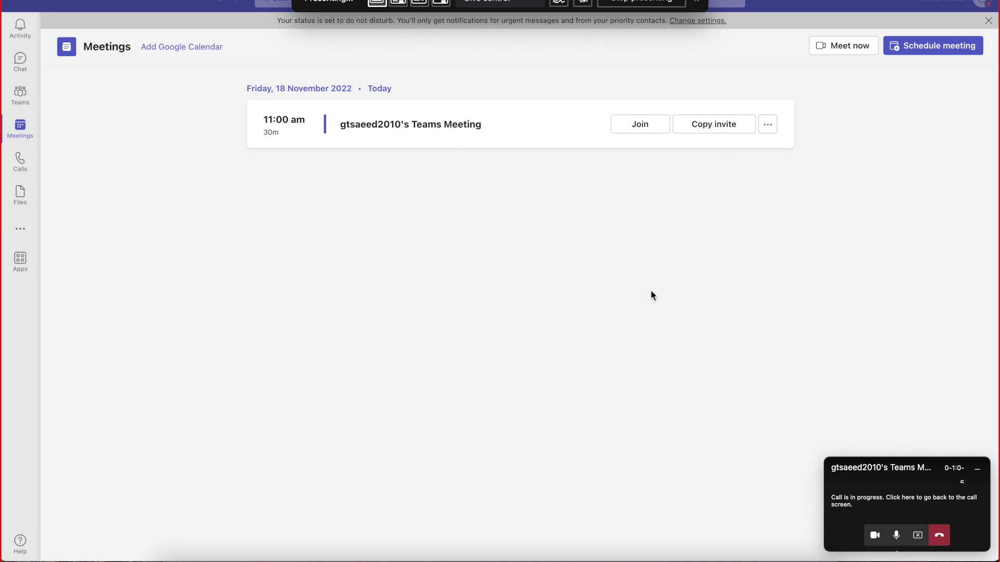